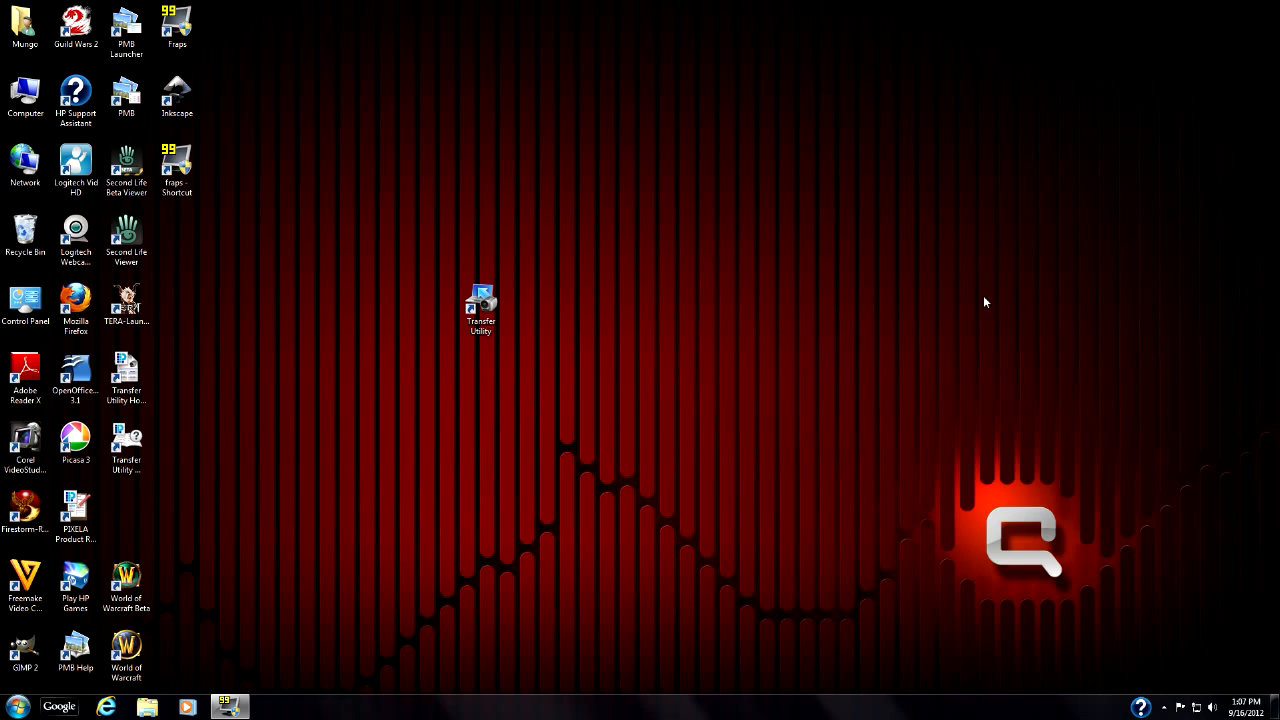
pyautogui.moveTo(708, 407)
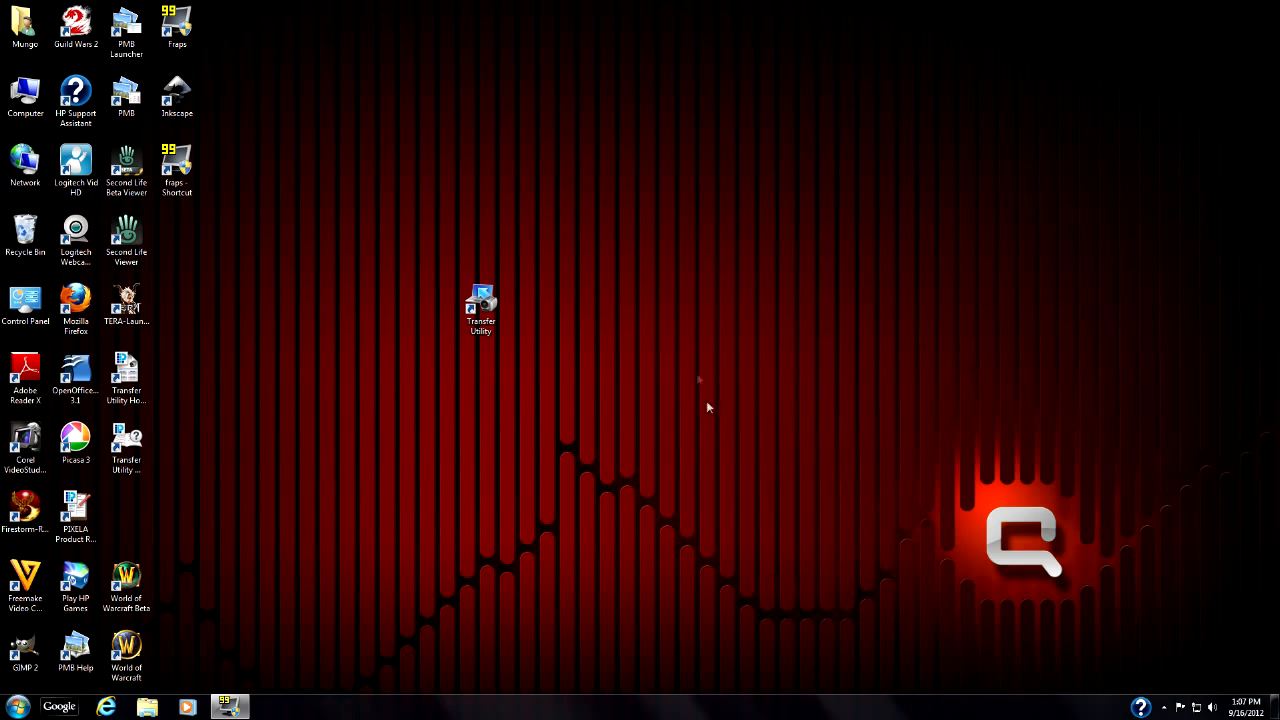
# Launch Canon Transfer Utility from its desktop shortcut
pyautogui.doubleClick(480, 300)
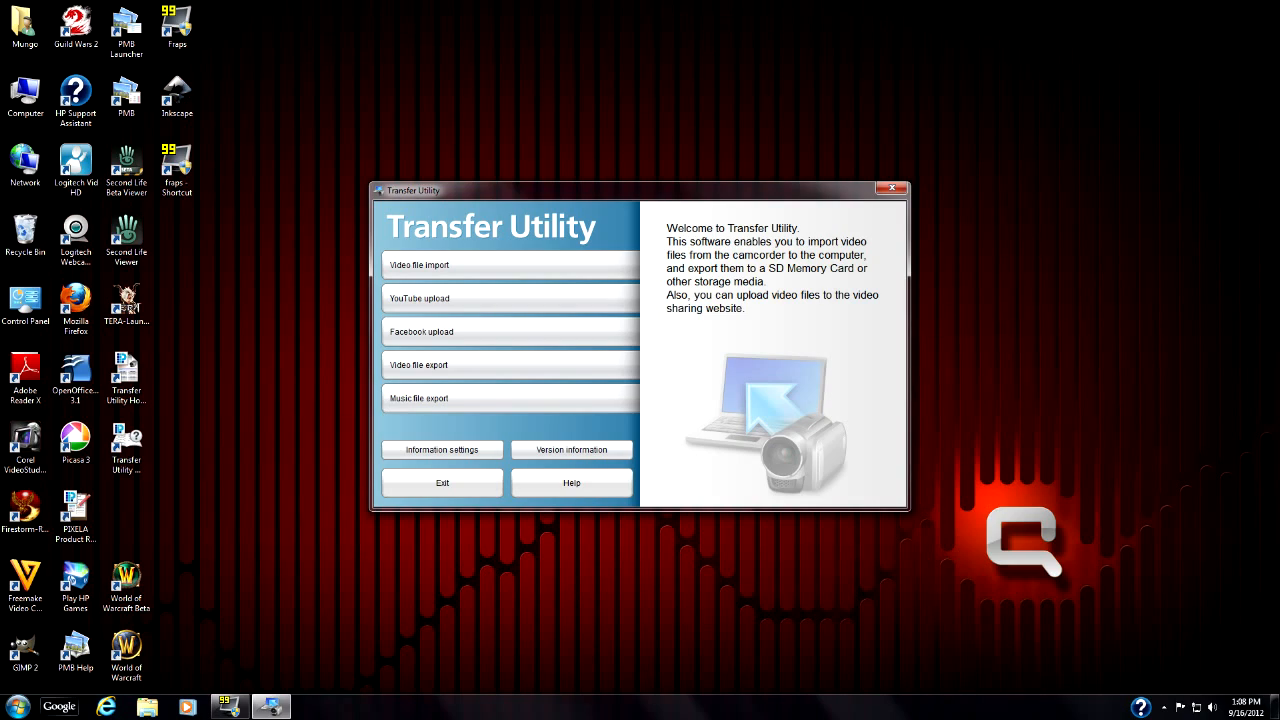
pyautogui.moveTo(500, 273)
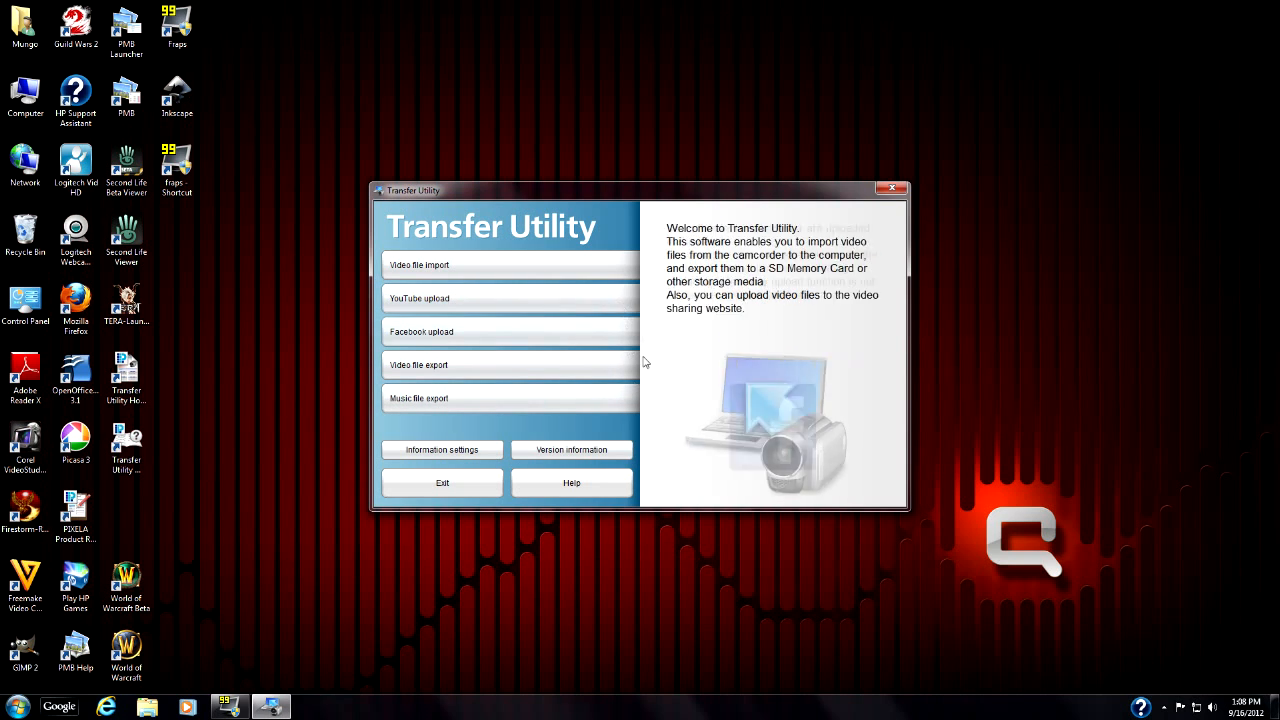
# Preview the YouTube upload option's description, then show it again
pyautogui.click(419, 298)
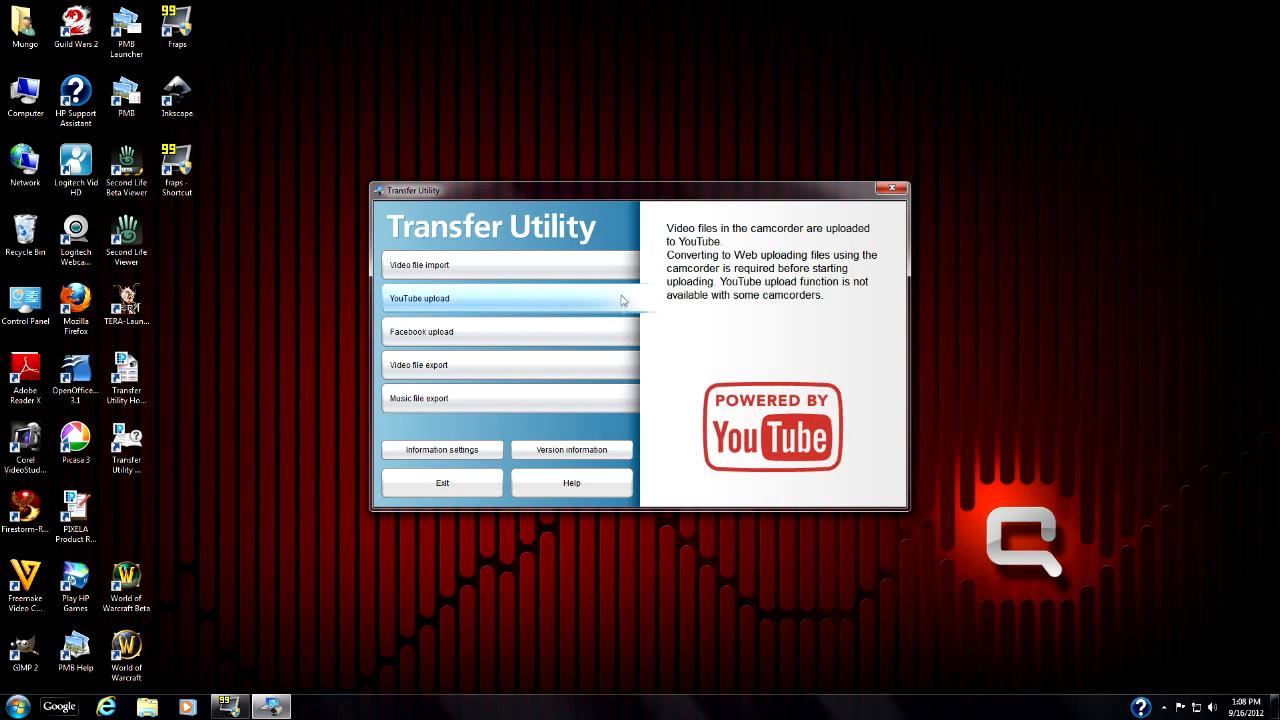
pyautogui.moveTo(625, 290)
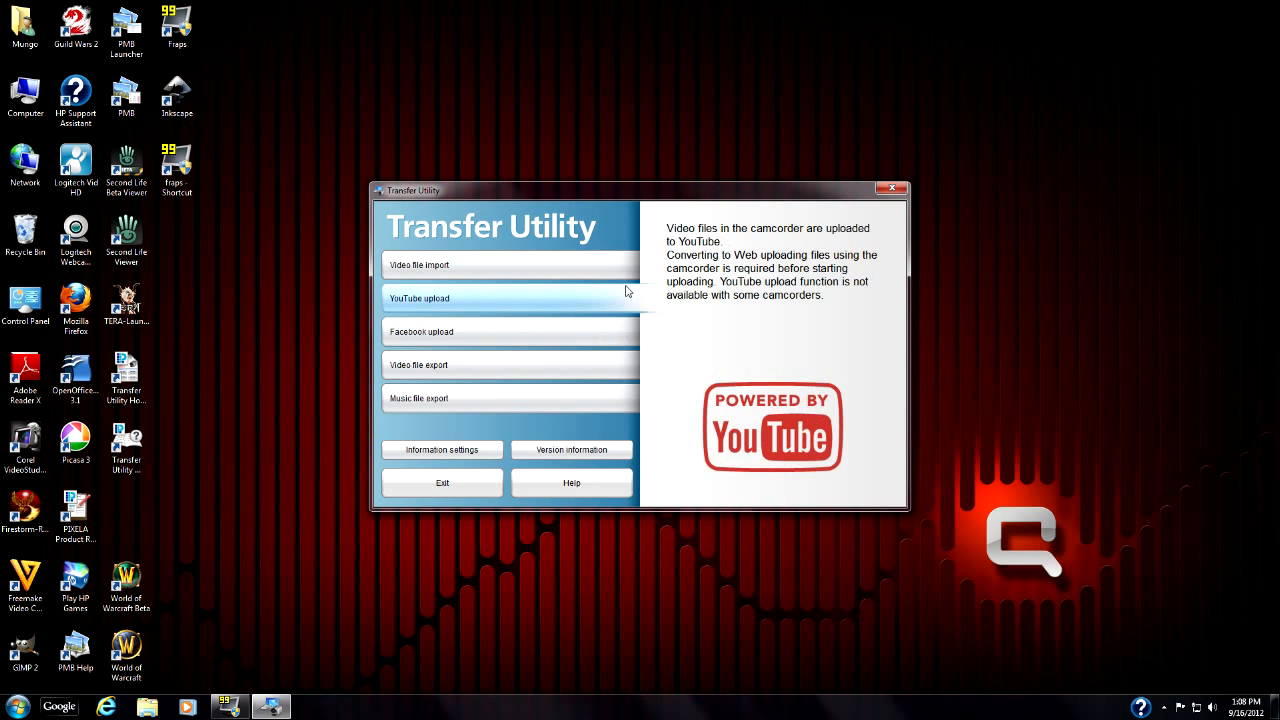
pyautogui.moveTo(631, 294)
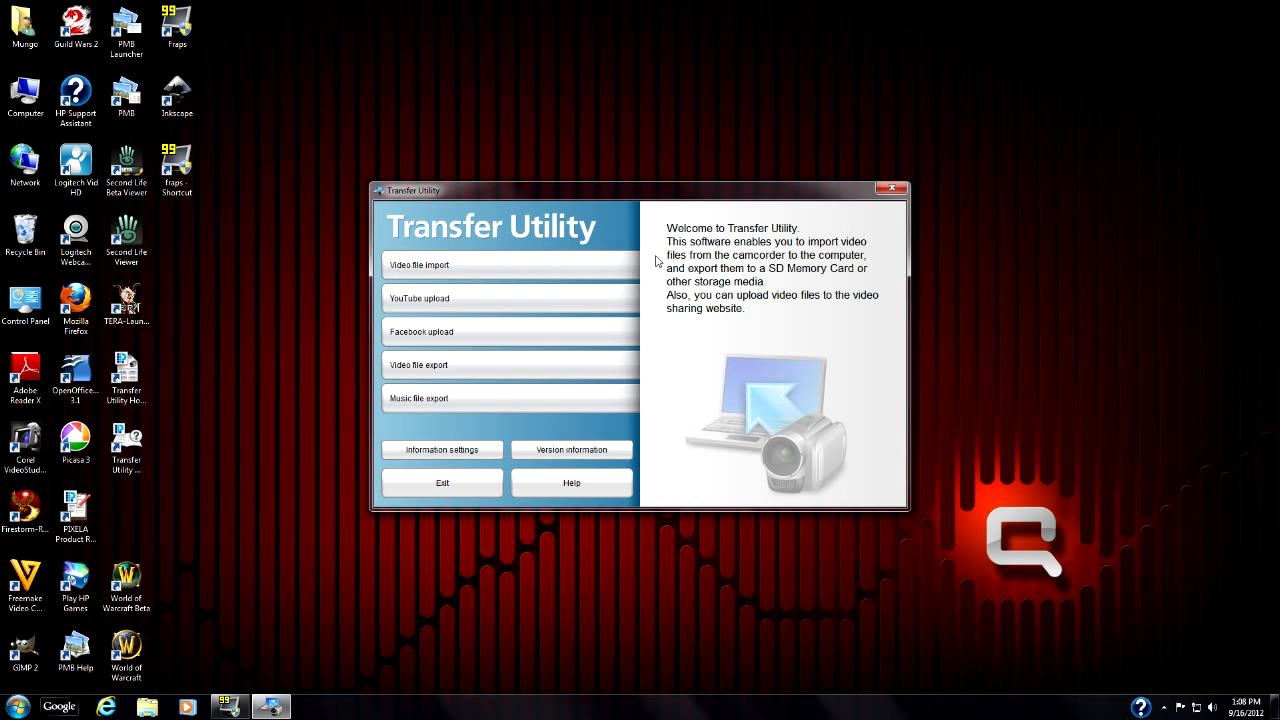
pyautogui.moveTo(1075, 363)
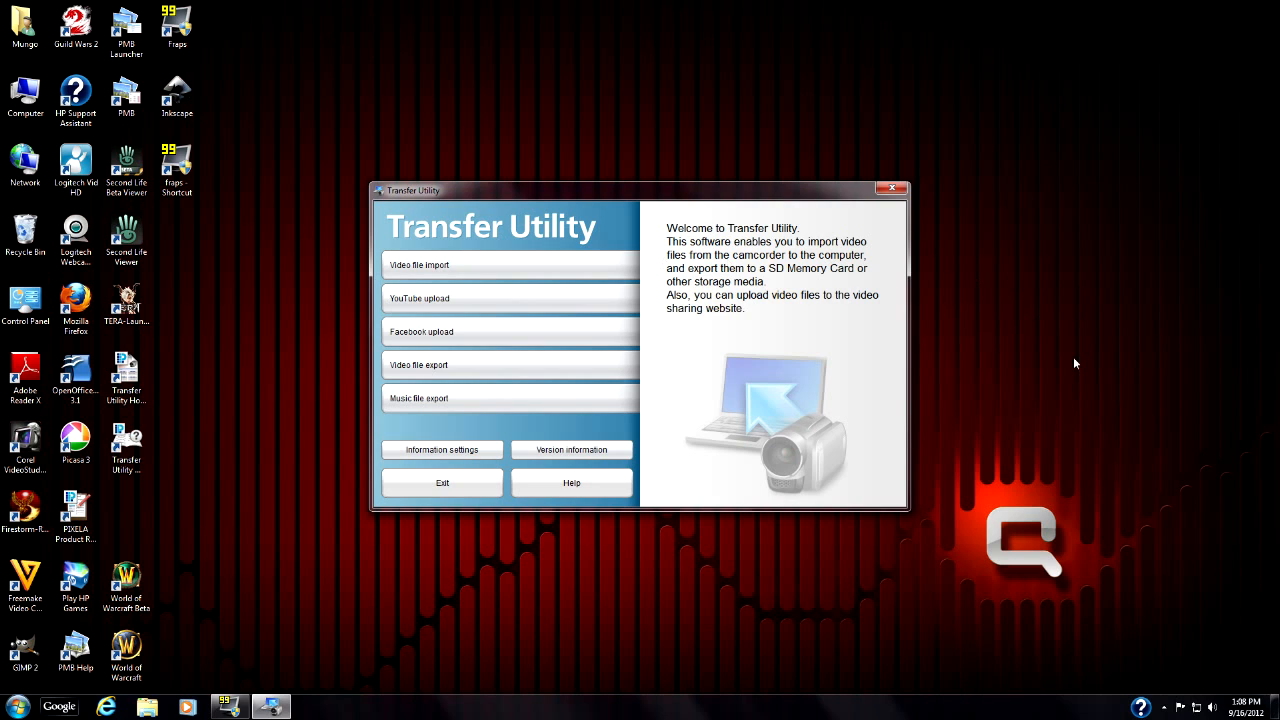
pyautogui.moveTo(968, 329)
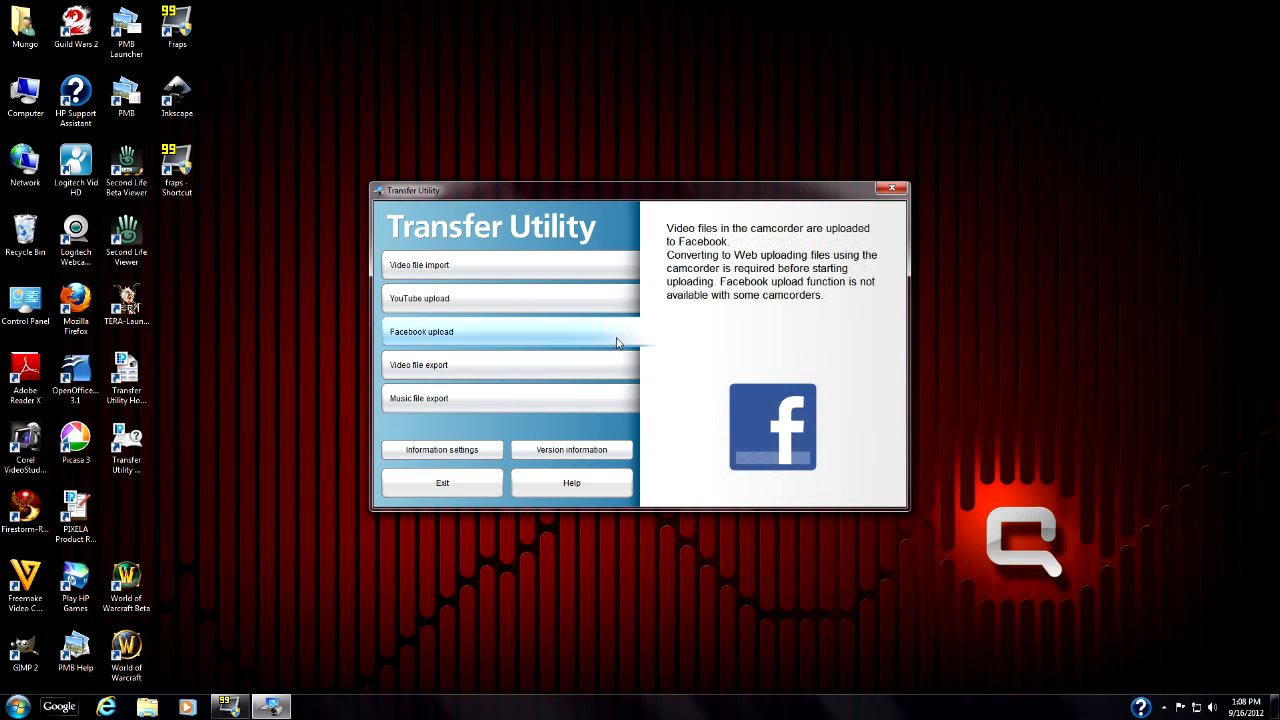
pyautogui.moveTo(530, 320)
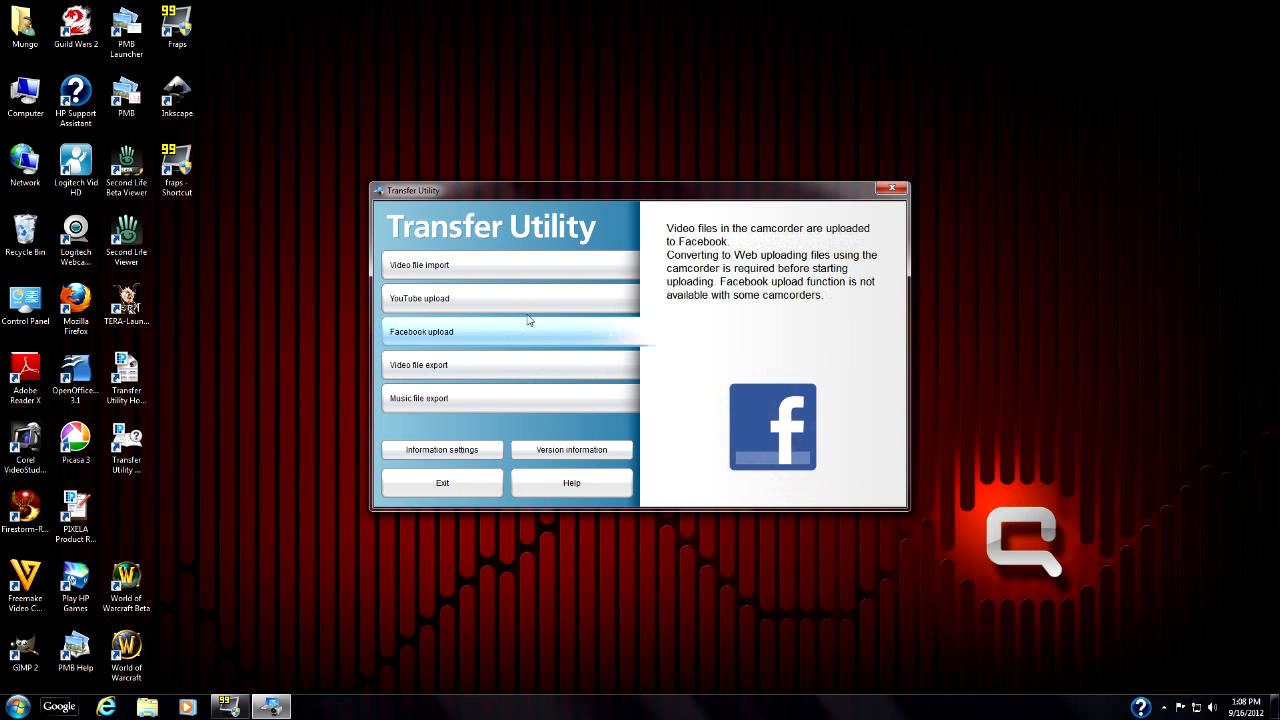
pyautogui.moveTo(602, 357)
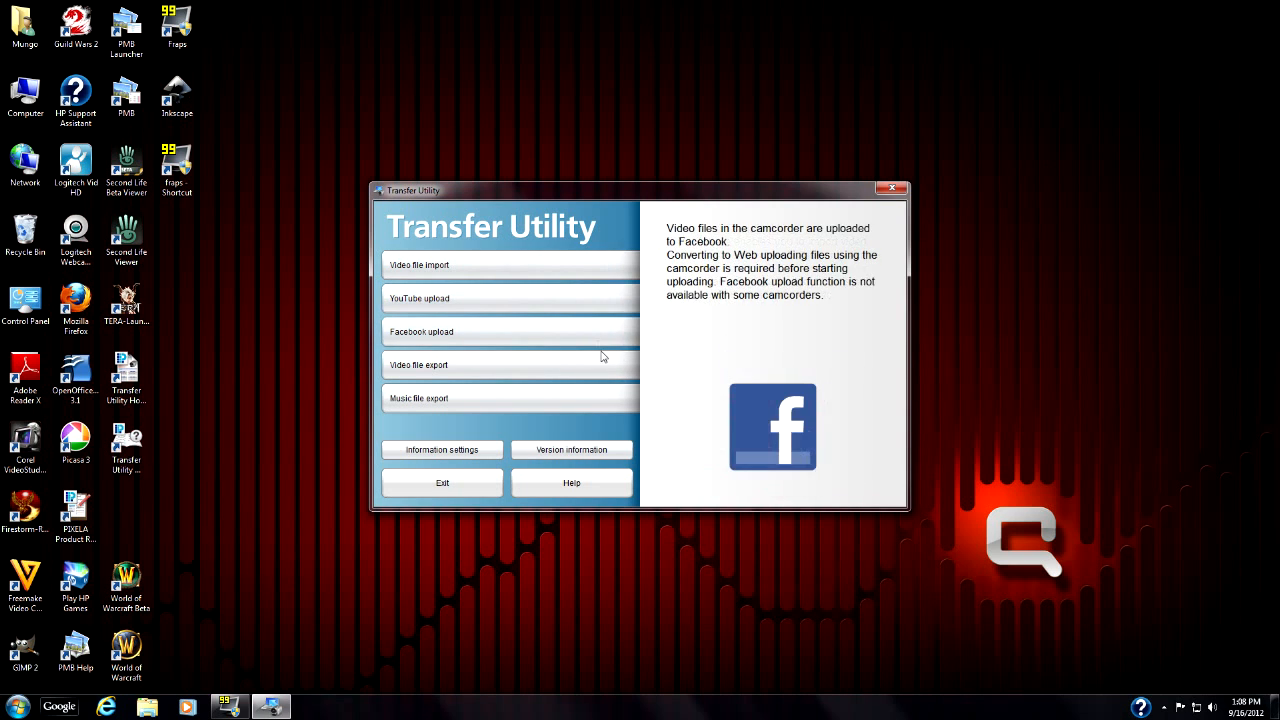
pyautogui.click(510, 298)
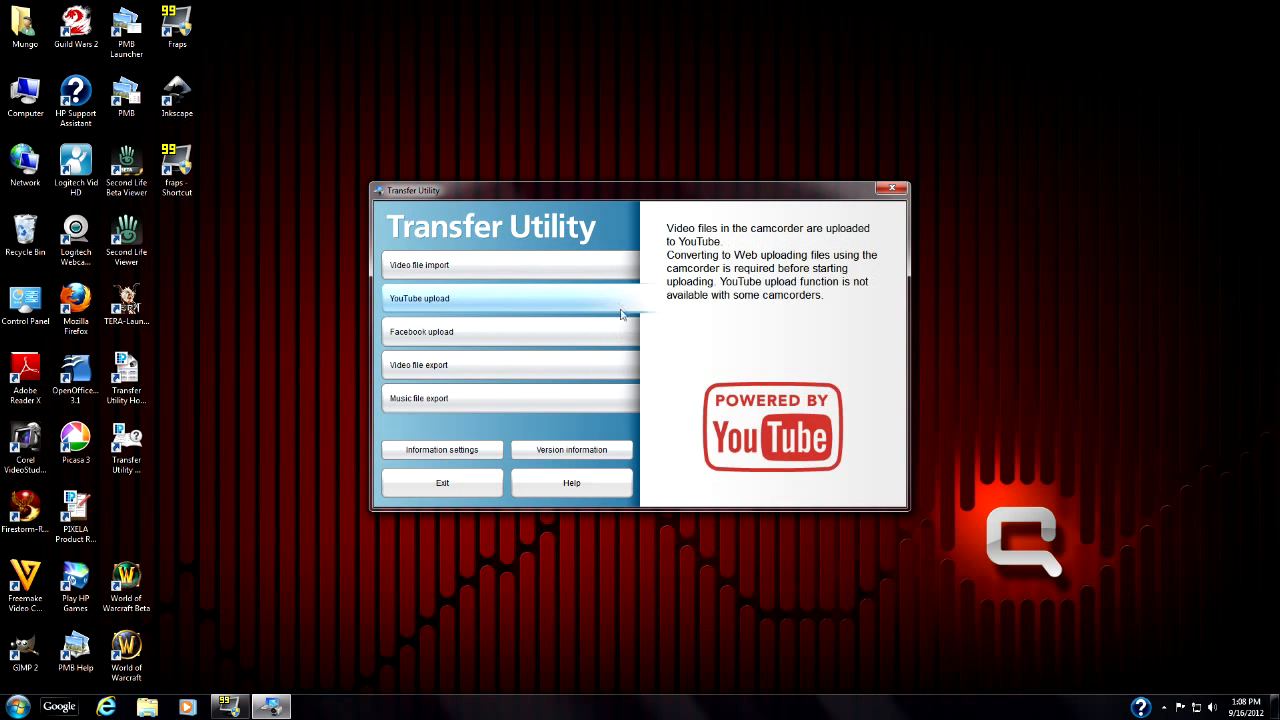
pyautogui.moveTo(637, 317)
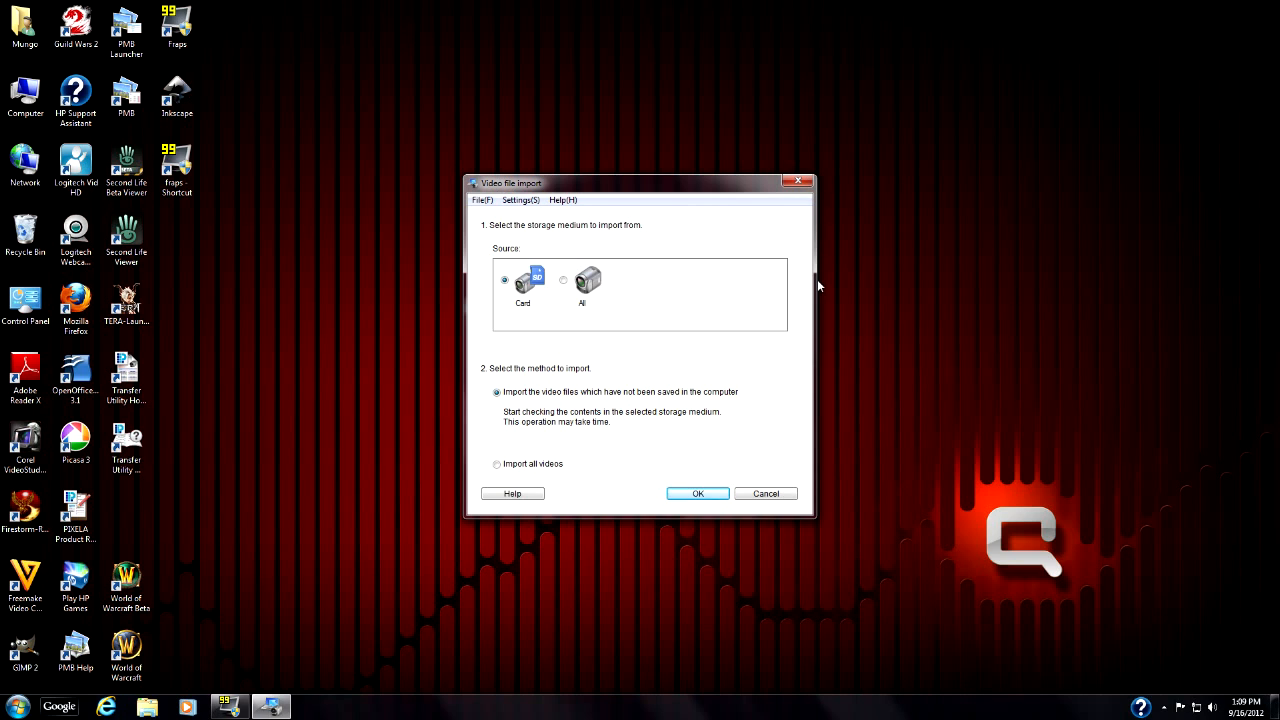
pyautogui.moveTo(542, 308)
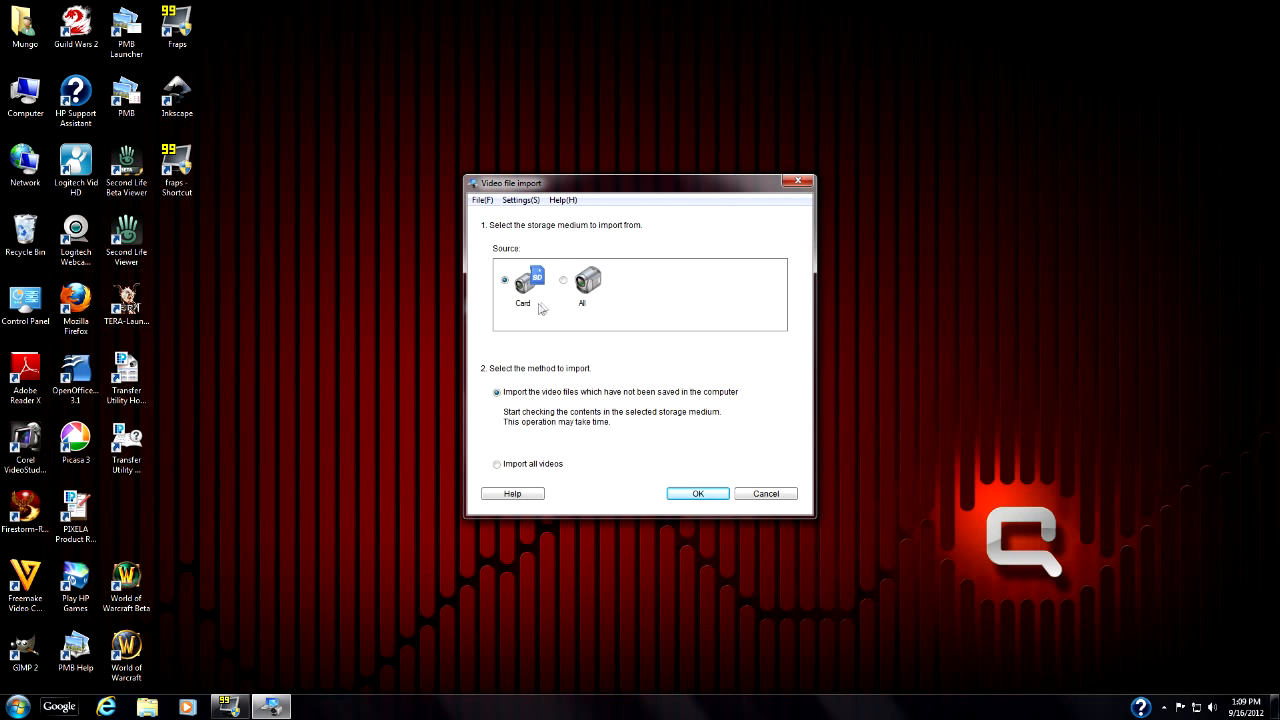
pyautogui.moveTo(570, 304)
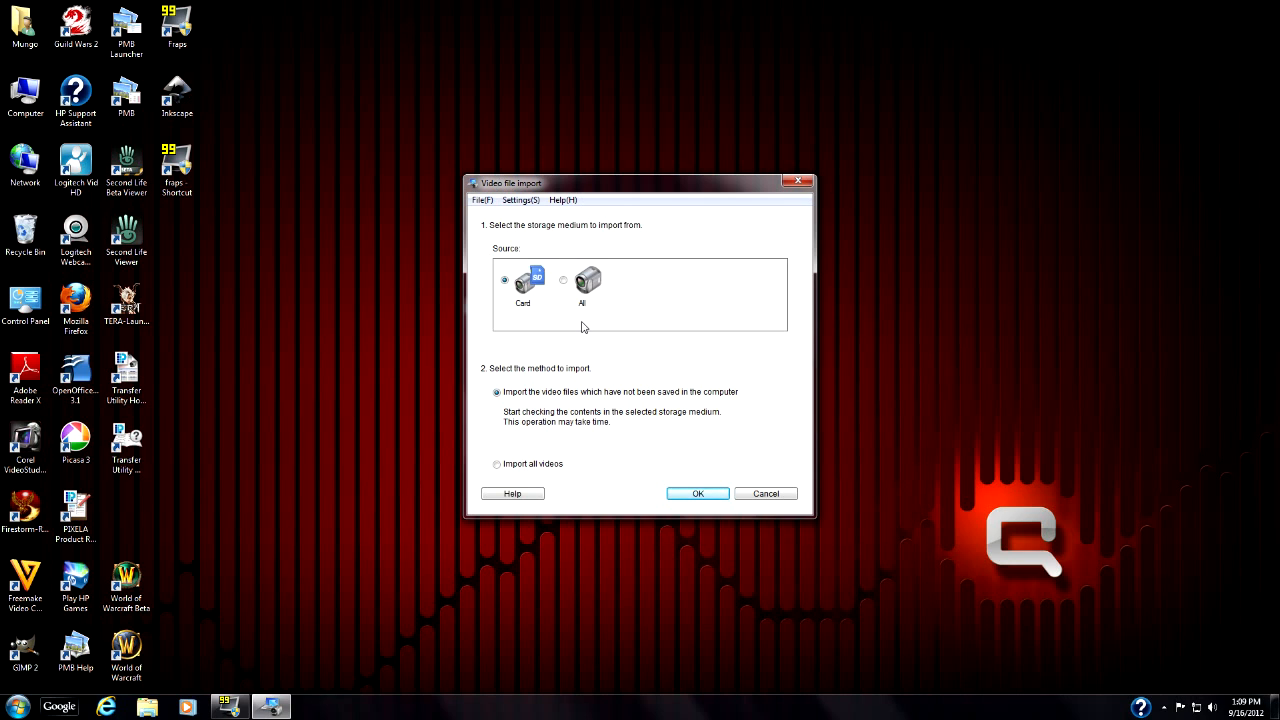
pyautogui.moveTo(565, 301)
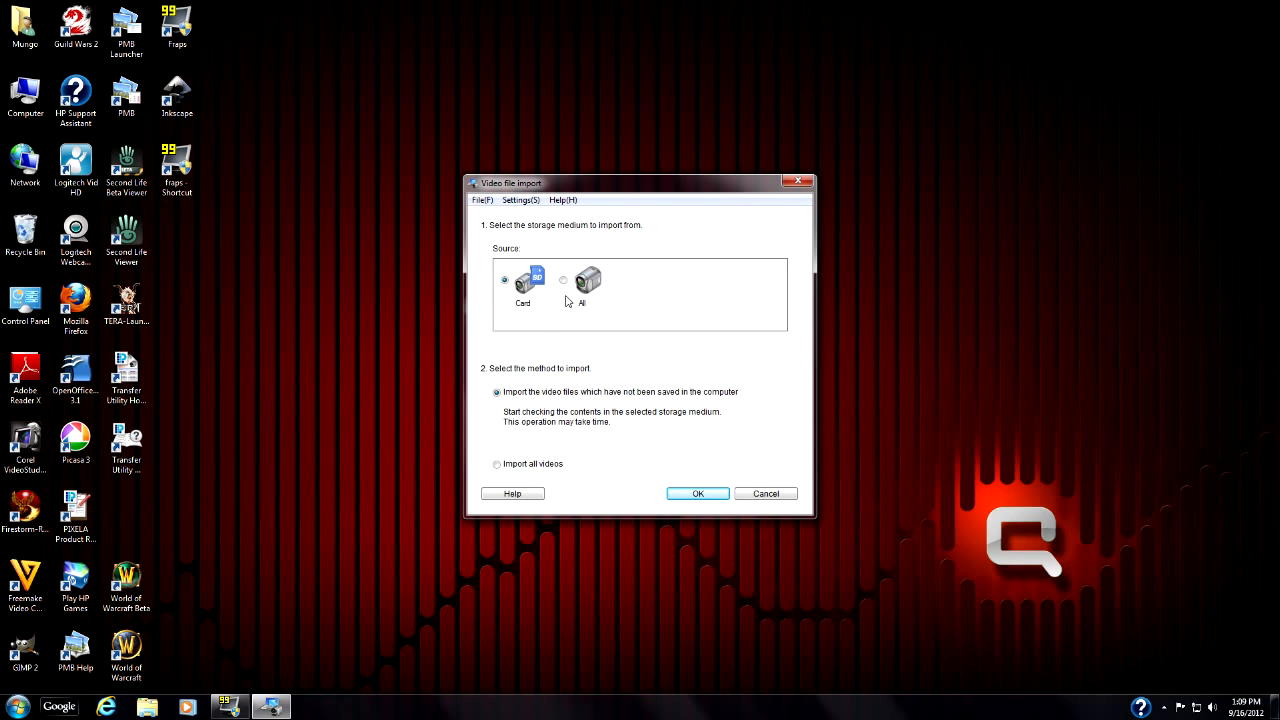
pyautogui.moveTo(578, 303)
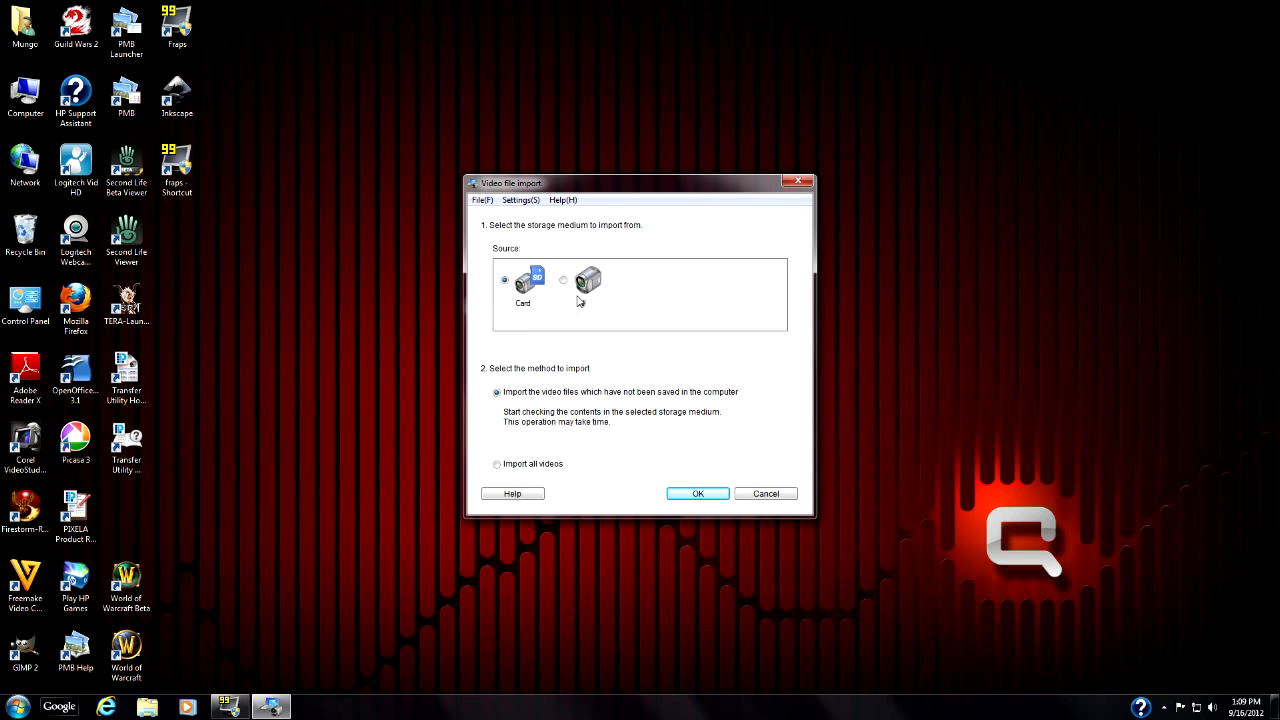
pyautogui.moveTo(584, 296)
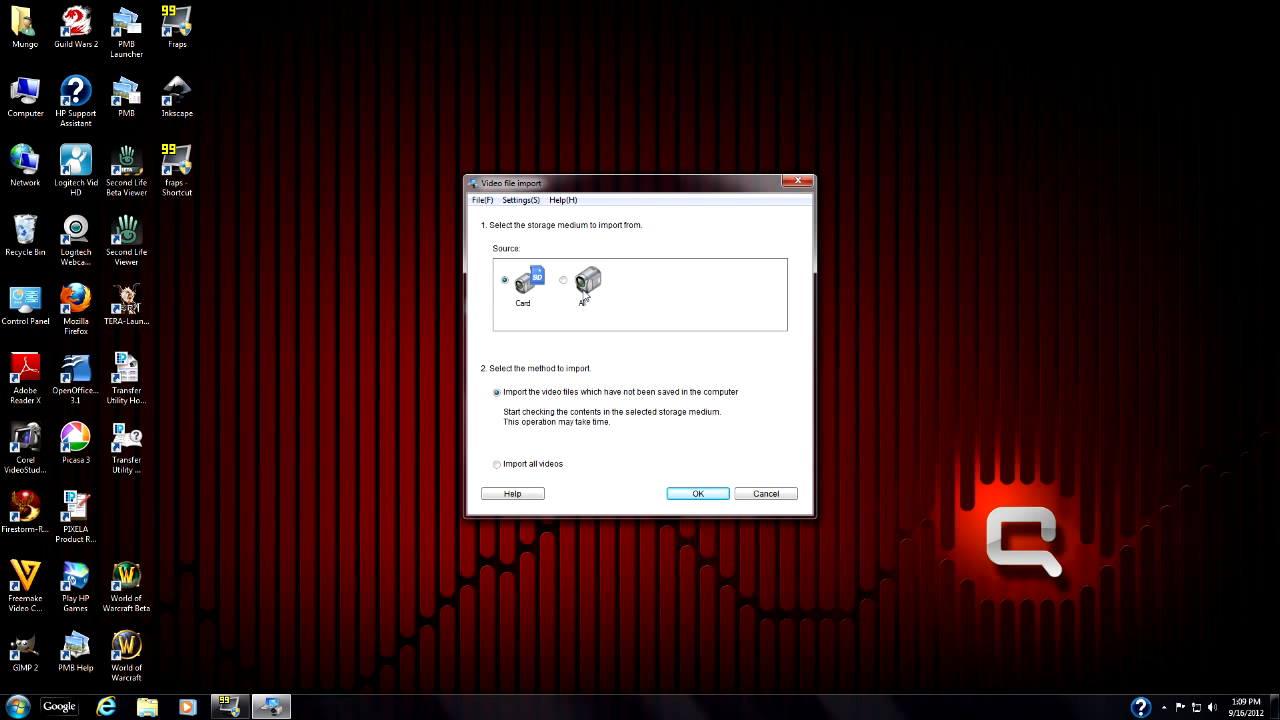
pyautogui.moveTo(623, 280)
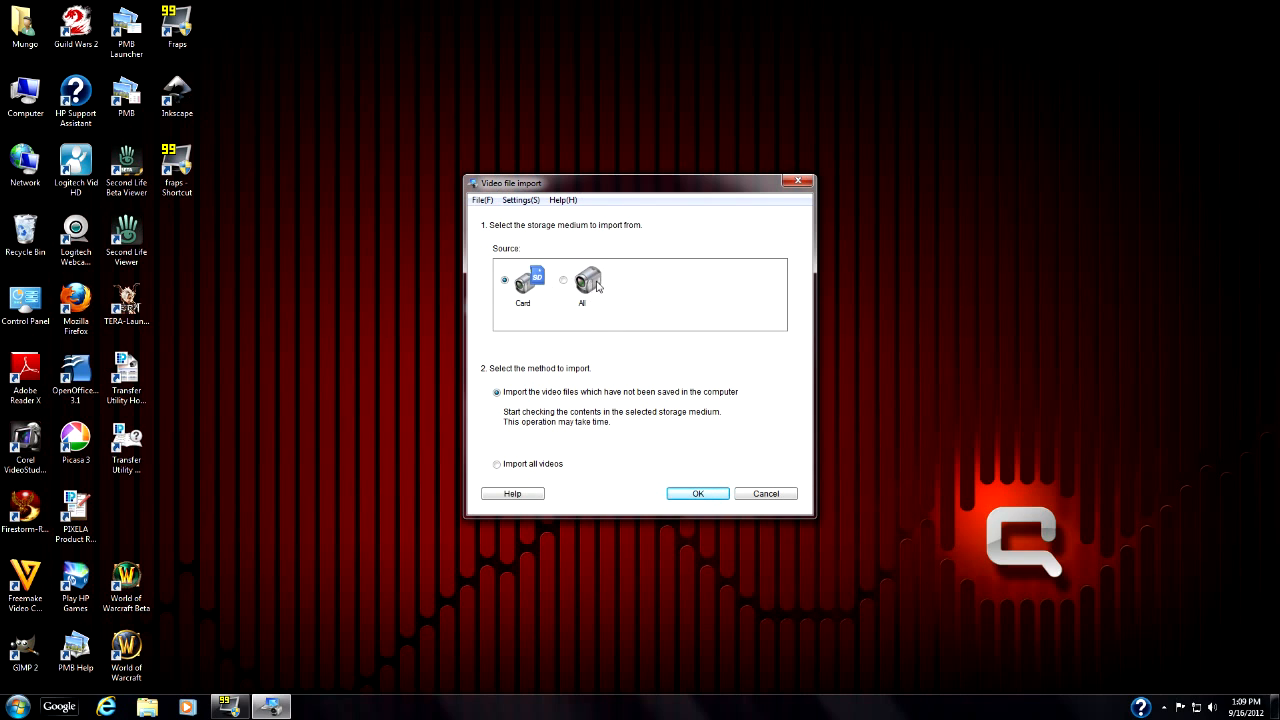
pyautogui.moveTo(474, 312)
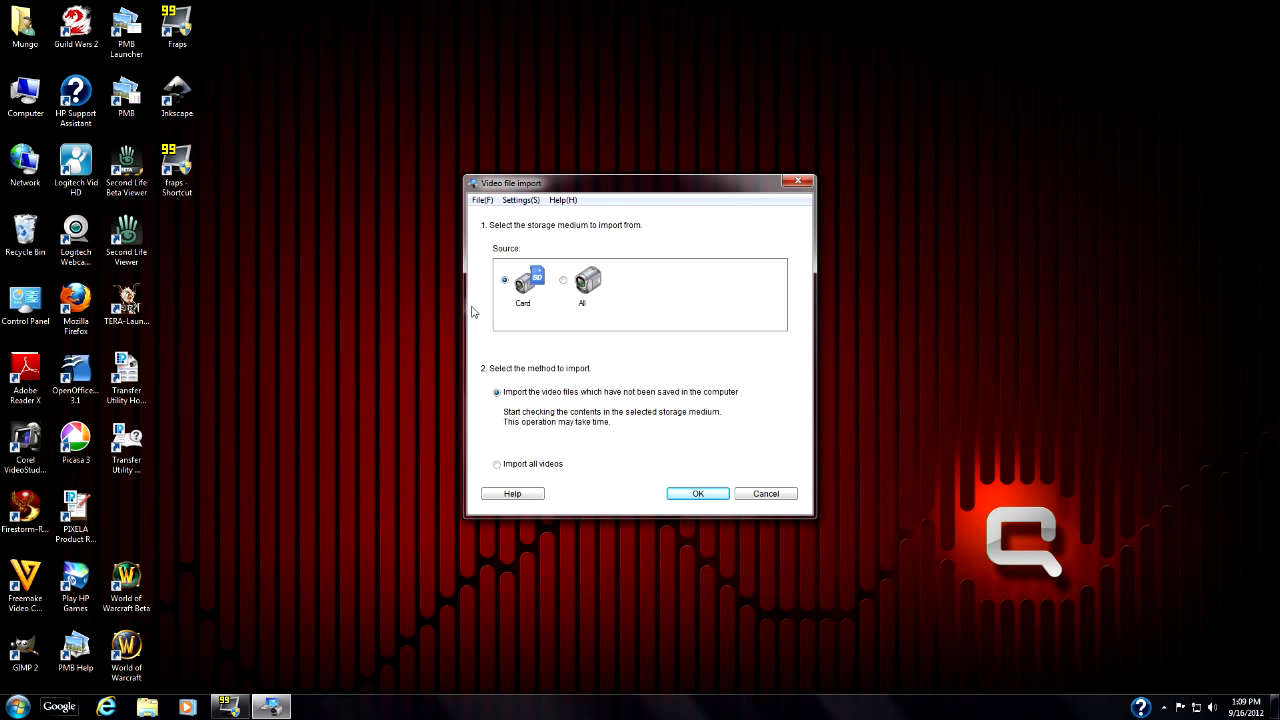
pyautogui.moveTo(528, 278)
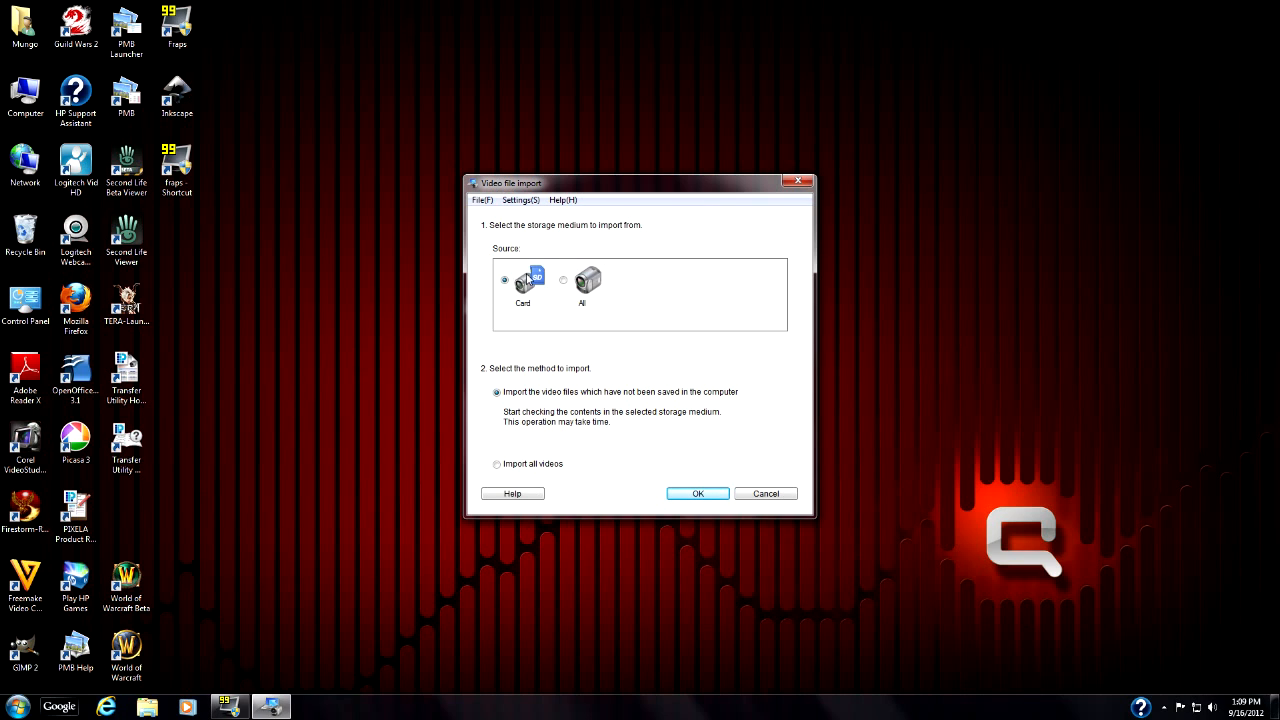
pyautogui.moveTo(570, 285)
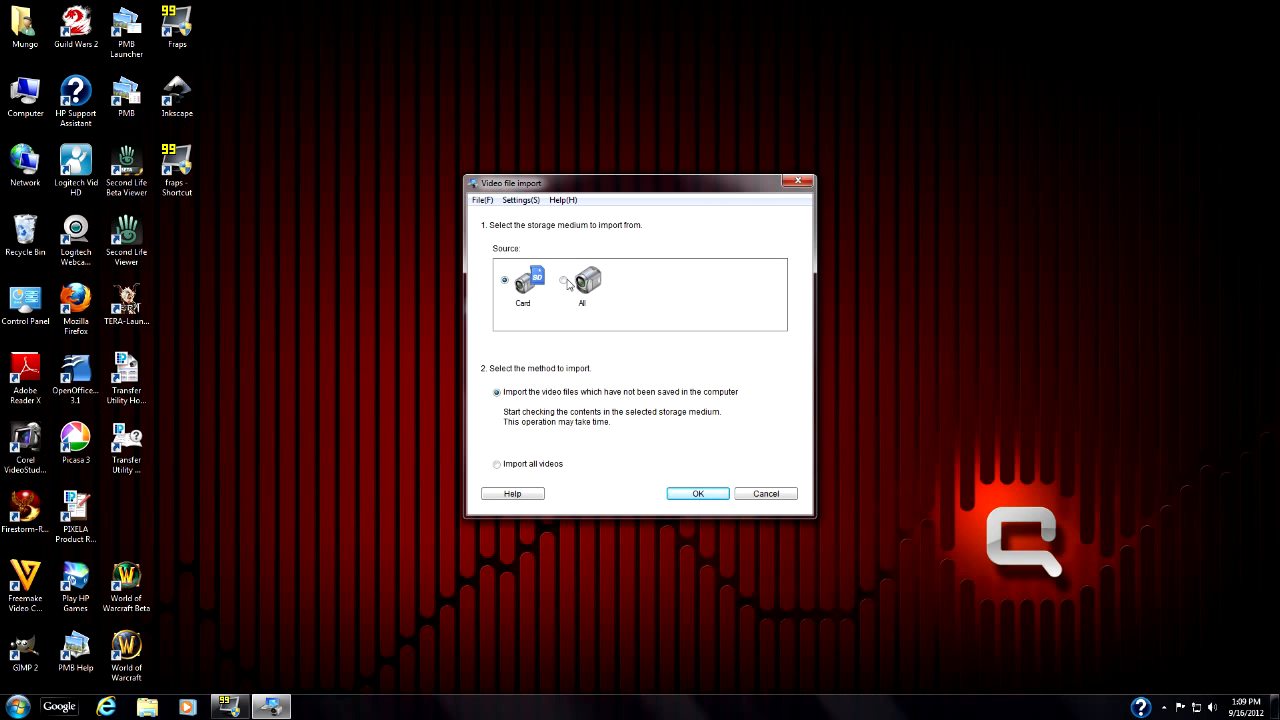
# Import not-yet-saved videos from the All source rather than the memory card
pyautogui.click(563, 280)
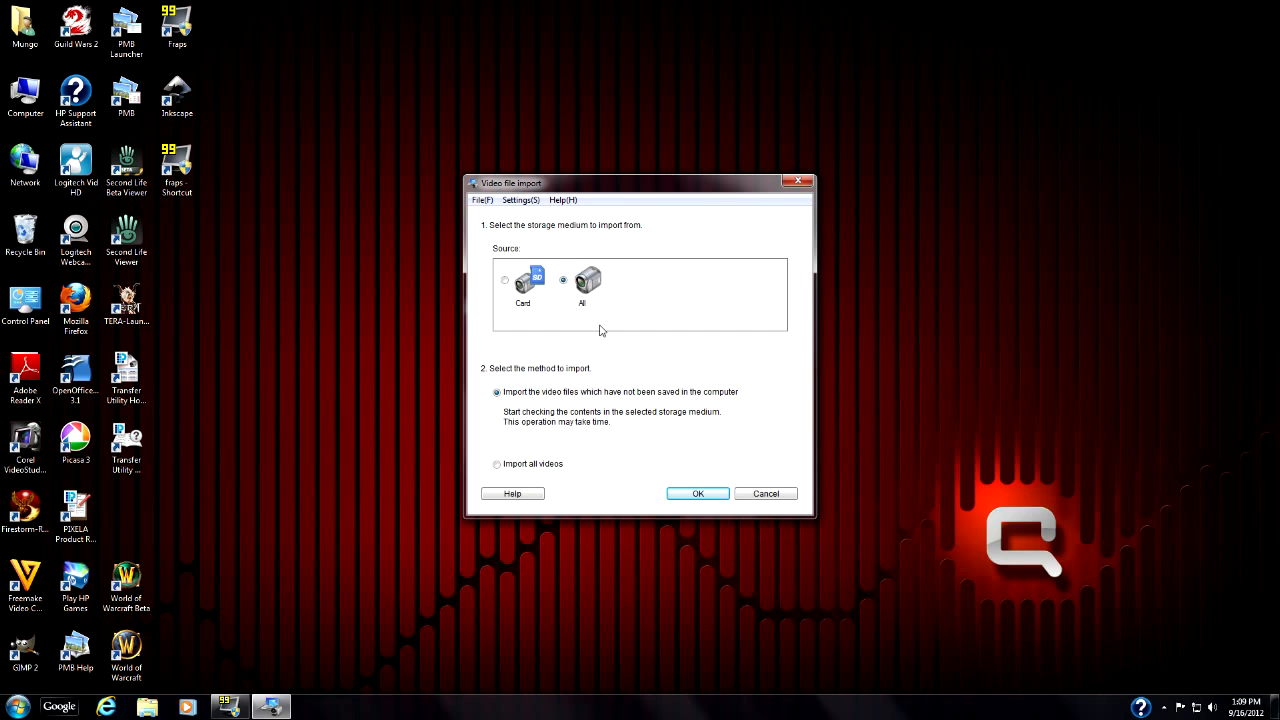
pyautogui.moveTo(672, 321)
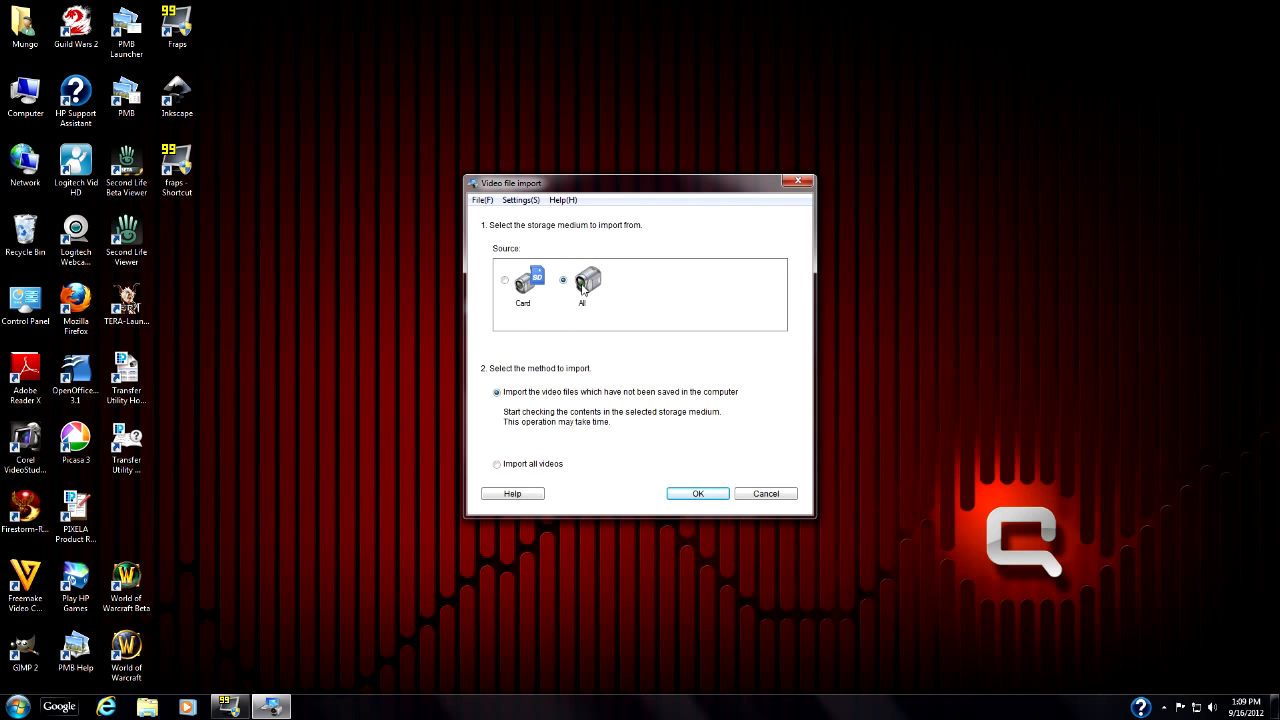
pyautogui.moveTo(615, 288)
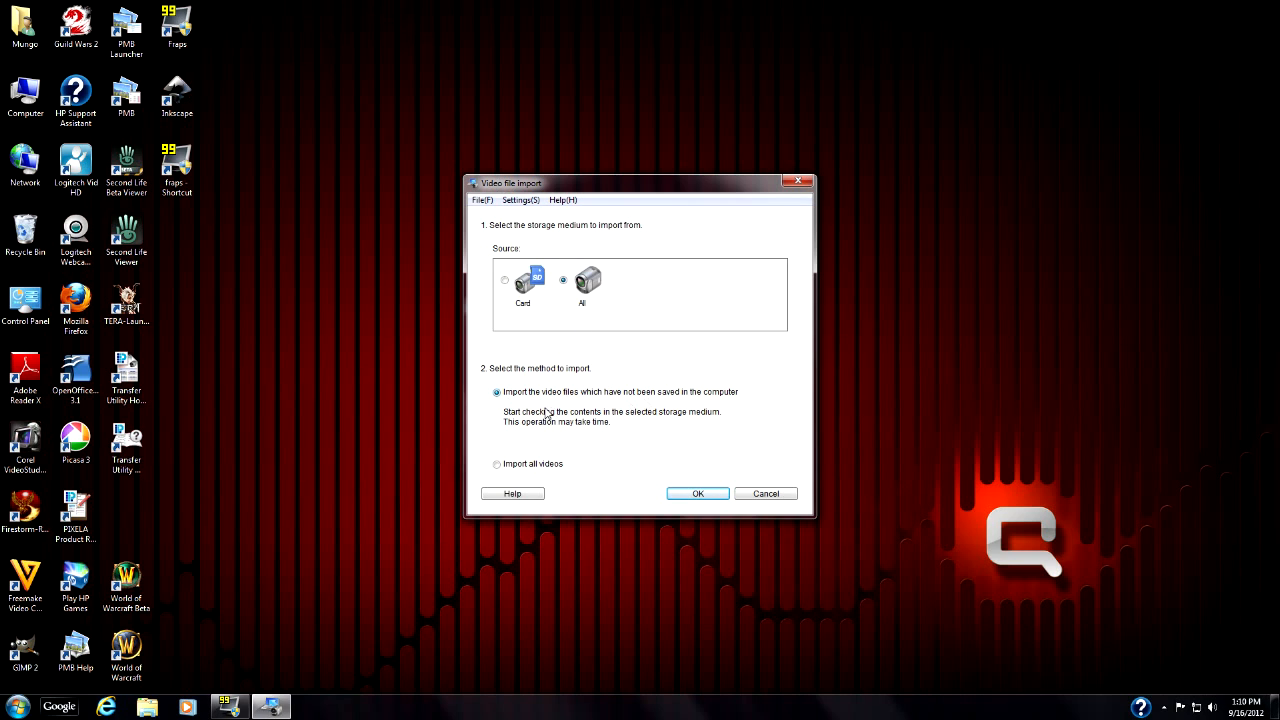
pyautogui.moveTo(673, 401)
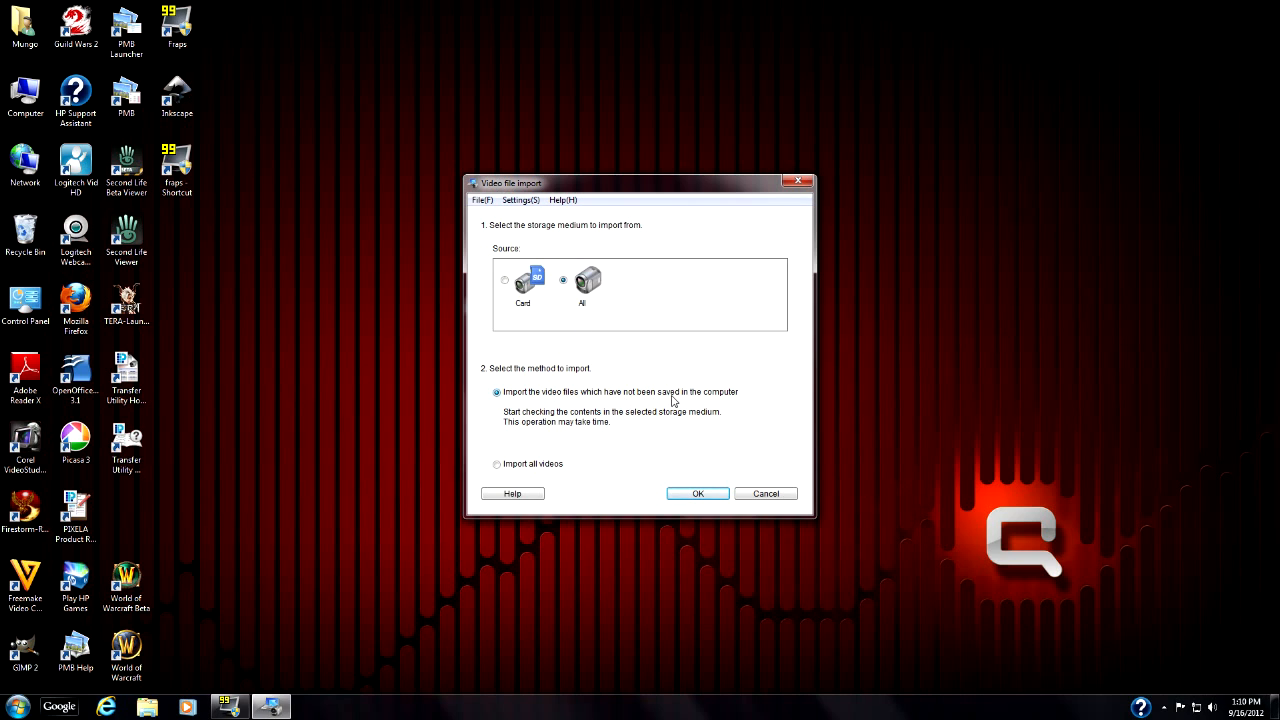
pyautogui.moveTo(747, 388)
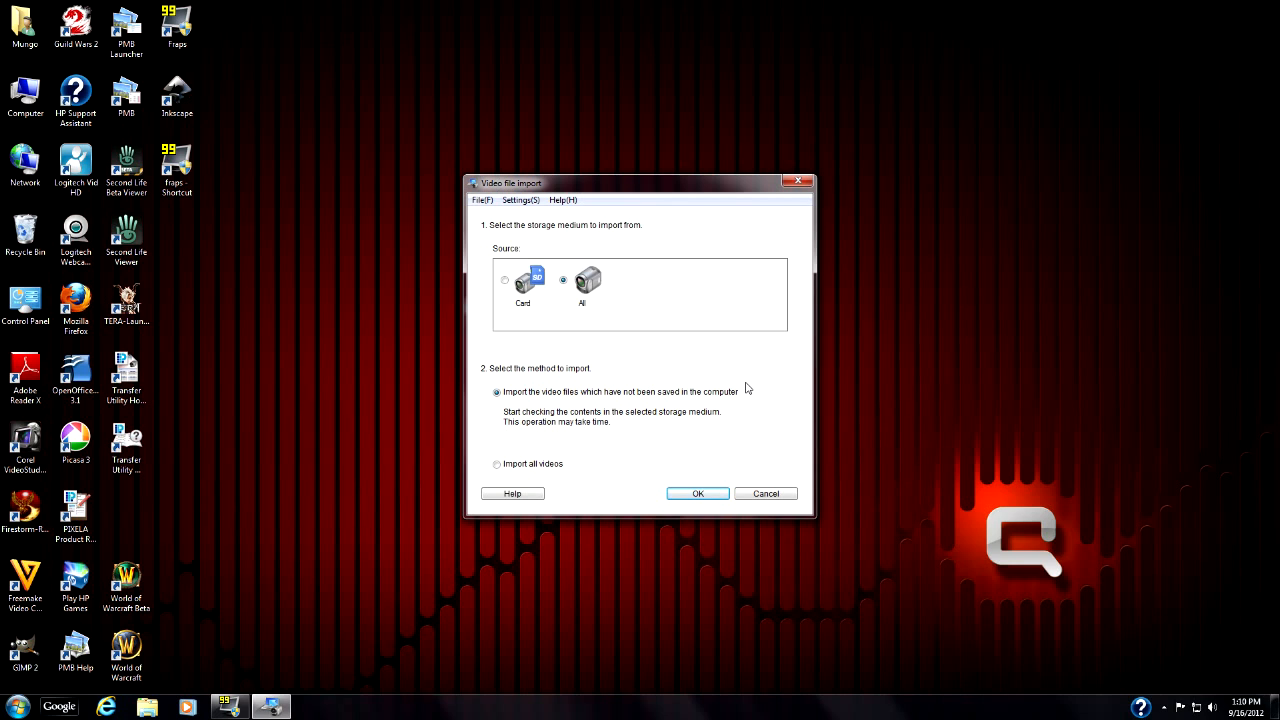
pyautogui.moveTo(560, 457)
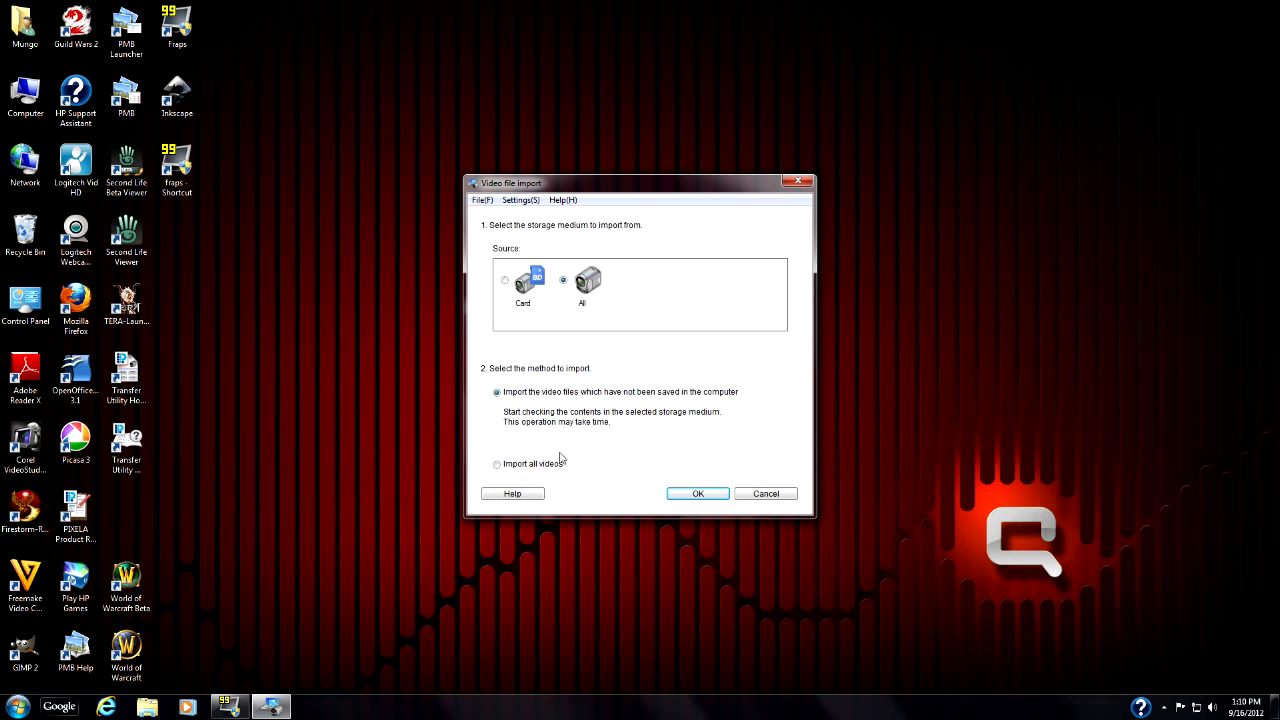
pyautogui.moveTo(725, 358)
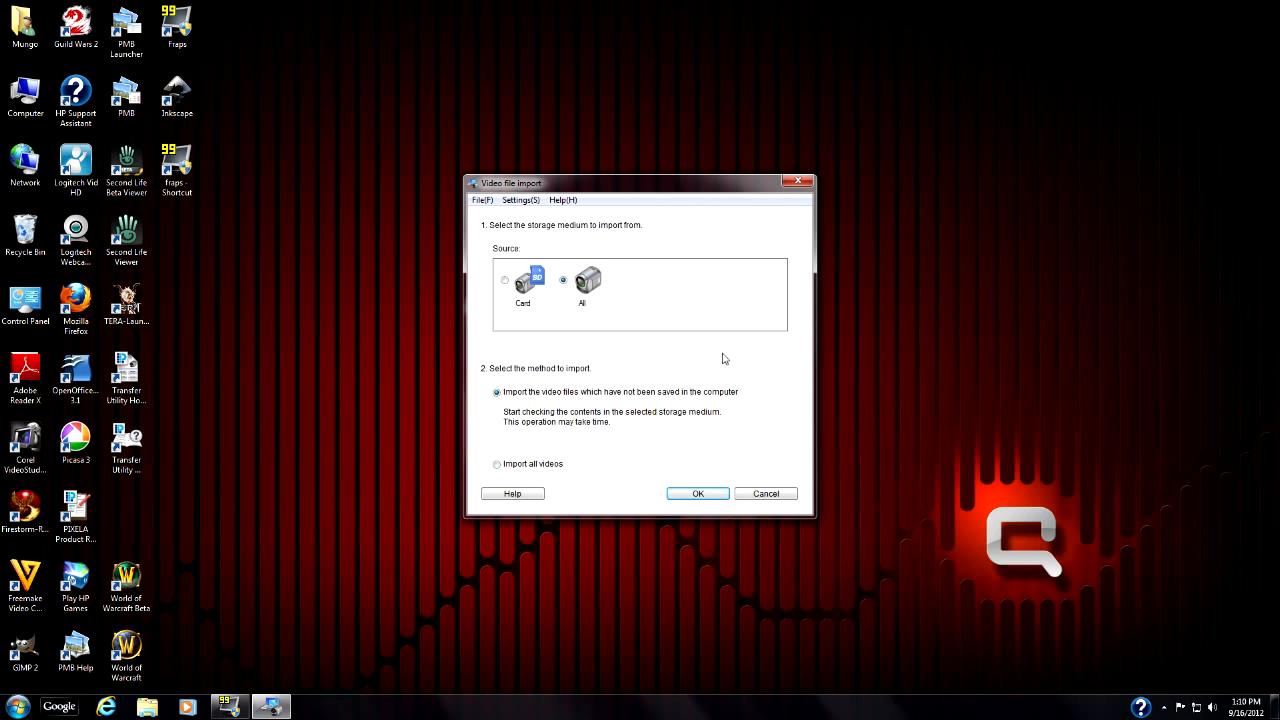
pyautogui.moveTo(735, 343)
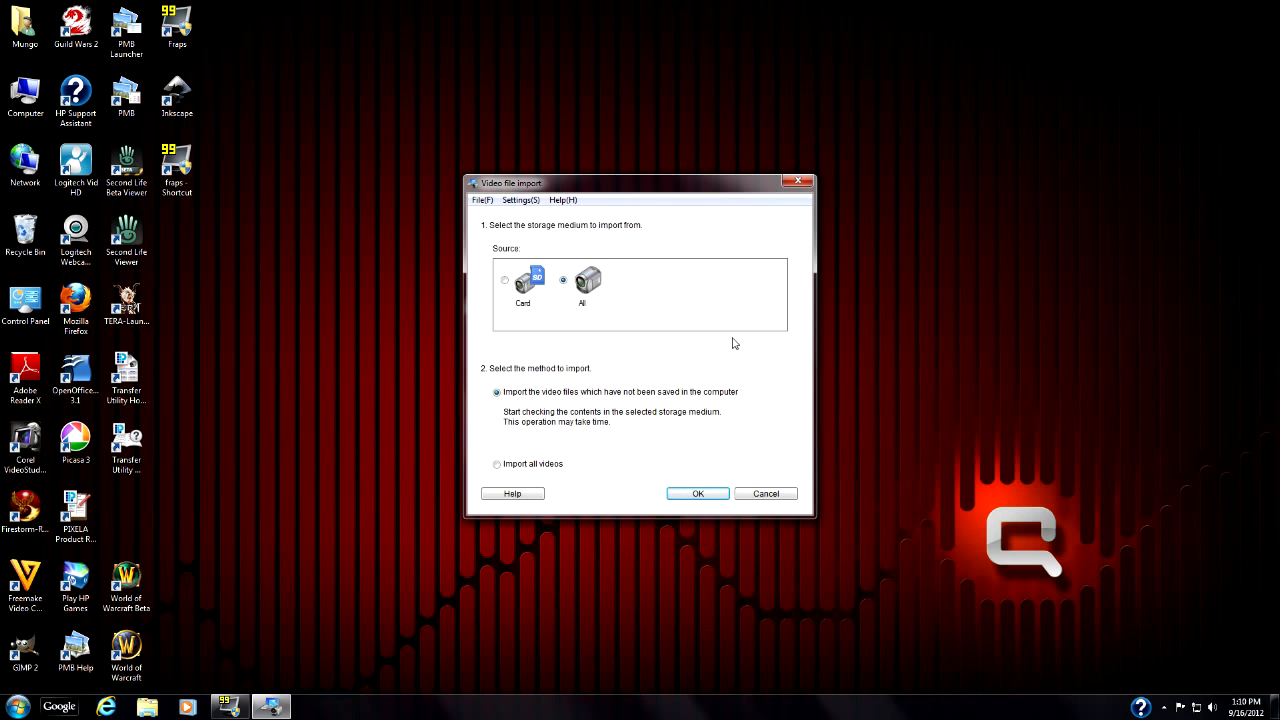
pyautogui.click(697, 493)
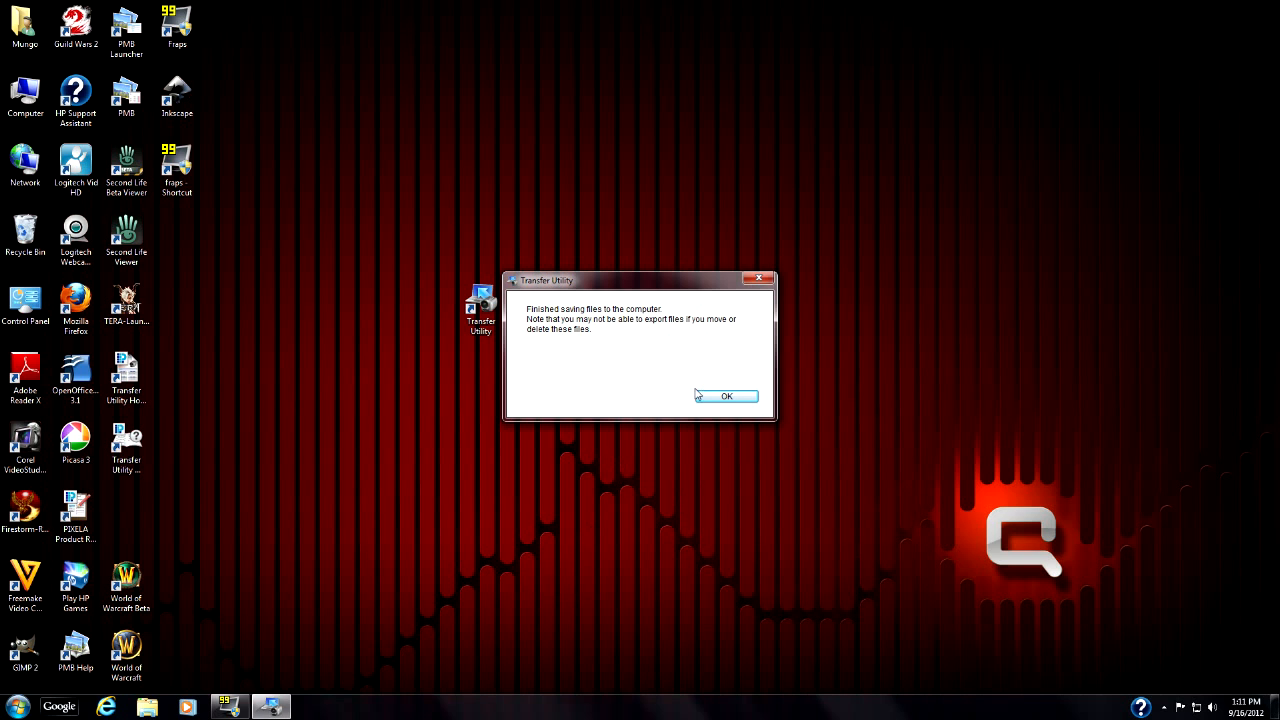
# Dismiss the 'Finished saving files to the computer' notice with OK
pyautogui.click(727, 396)
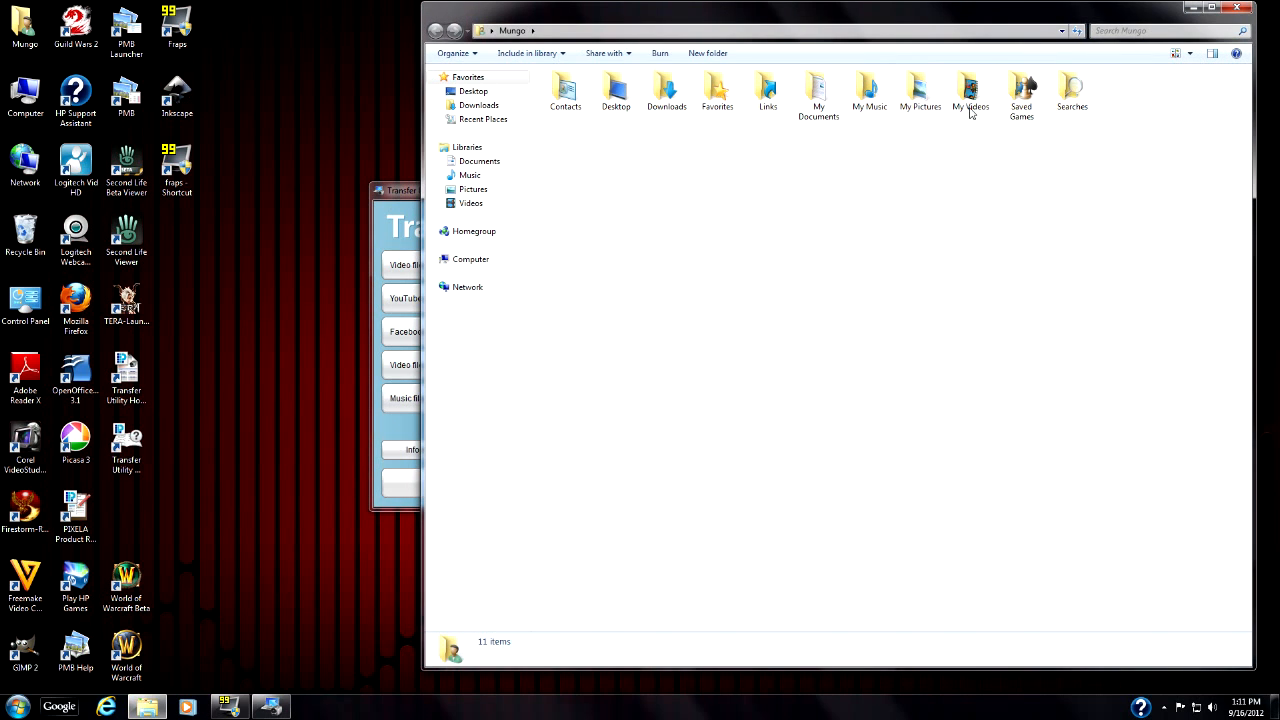
# Open My Videos, then Import Video Data, showing the three TVD folders
pyautogui.doubleClick(969, 93)
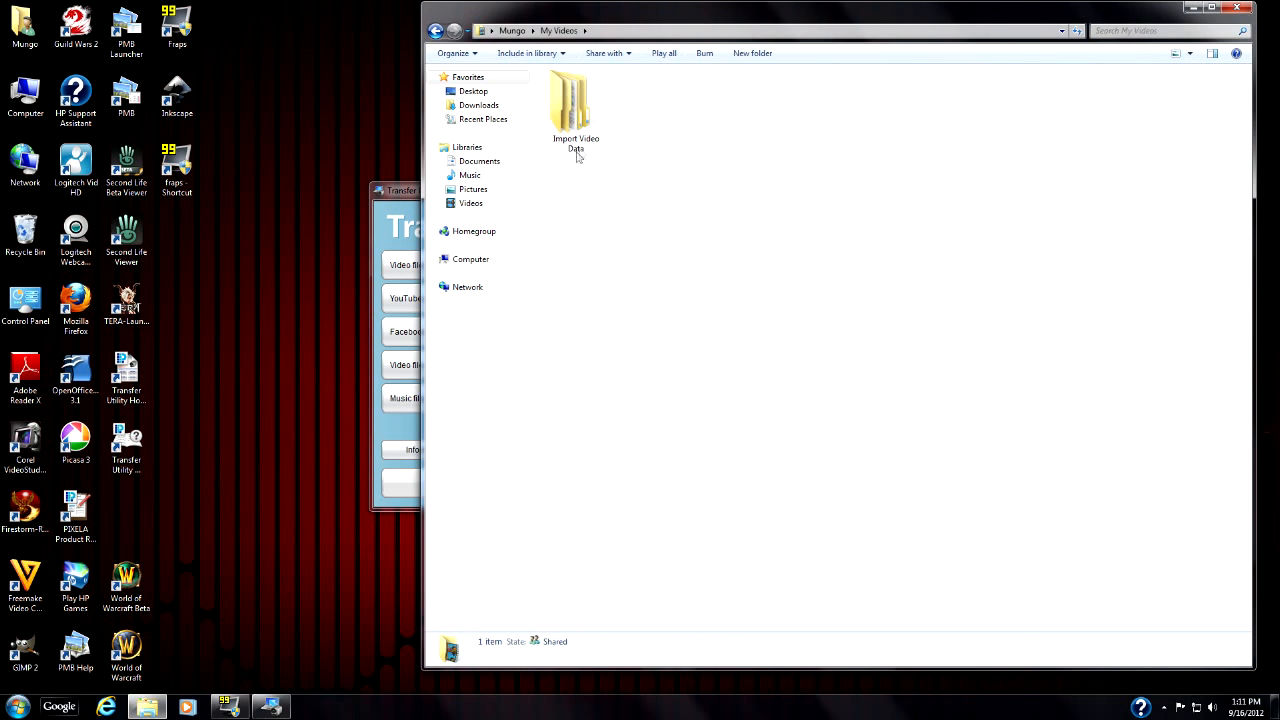
pyautogui.click(575, 105)
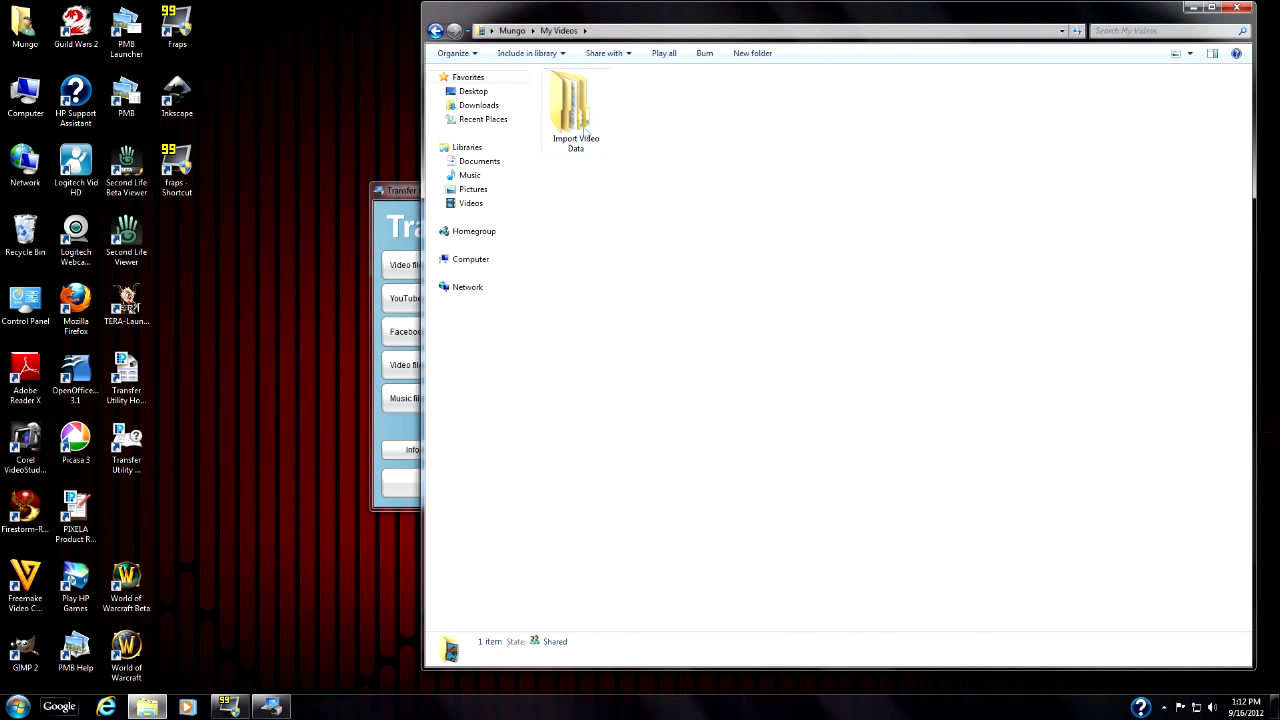
pyautogui.doubleClick(575, 105)
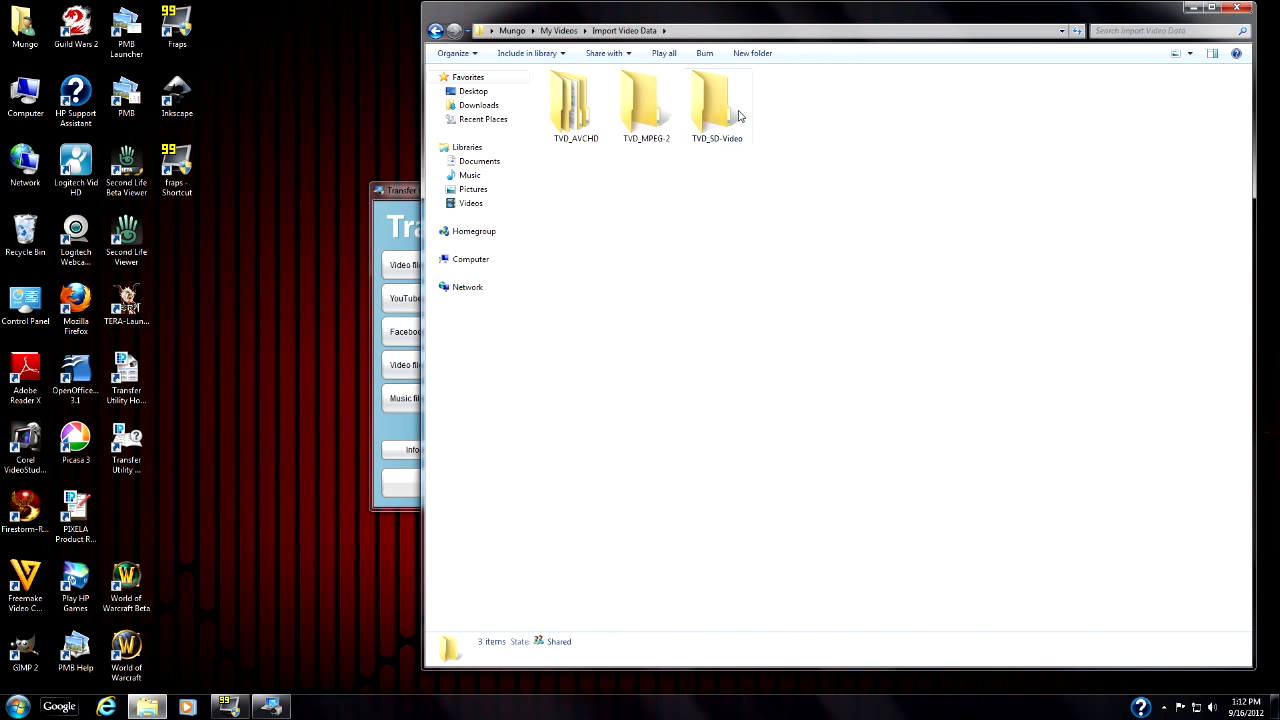
pyautogui.moveTo(720, 130)
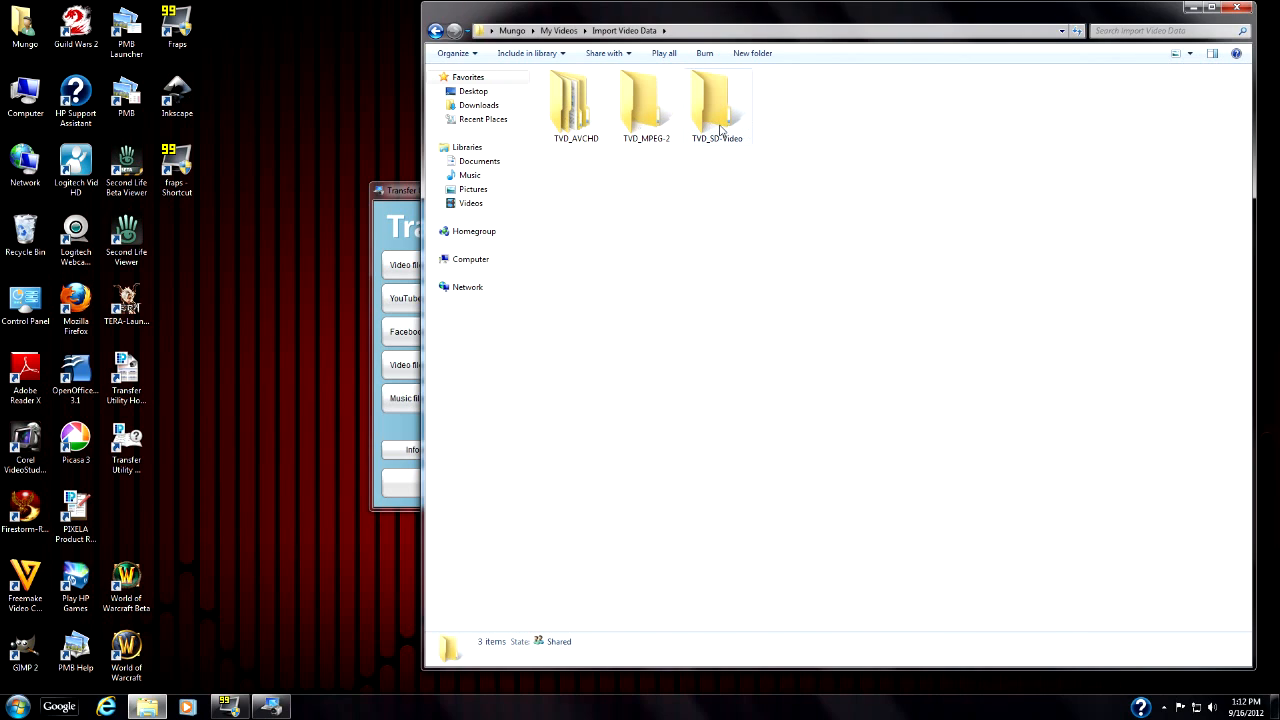
pyautogui.moveTo(716, 110)
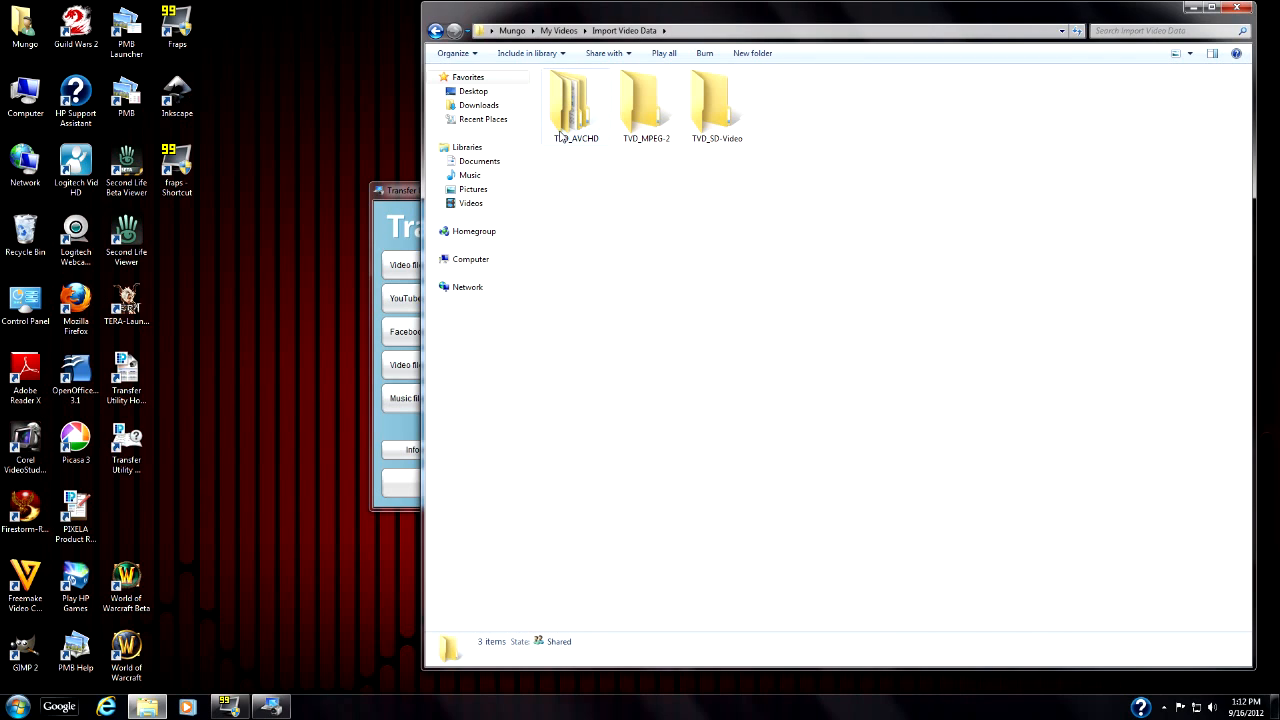
pyautogui.moveTo(575, 110)
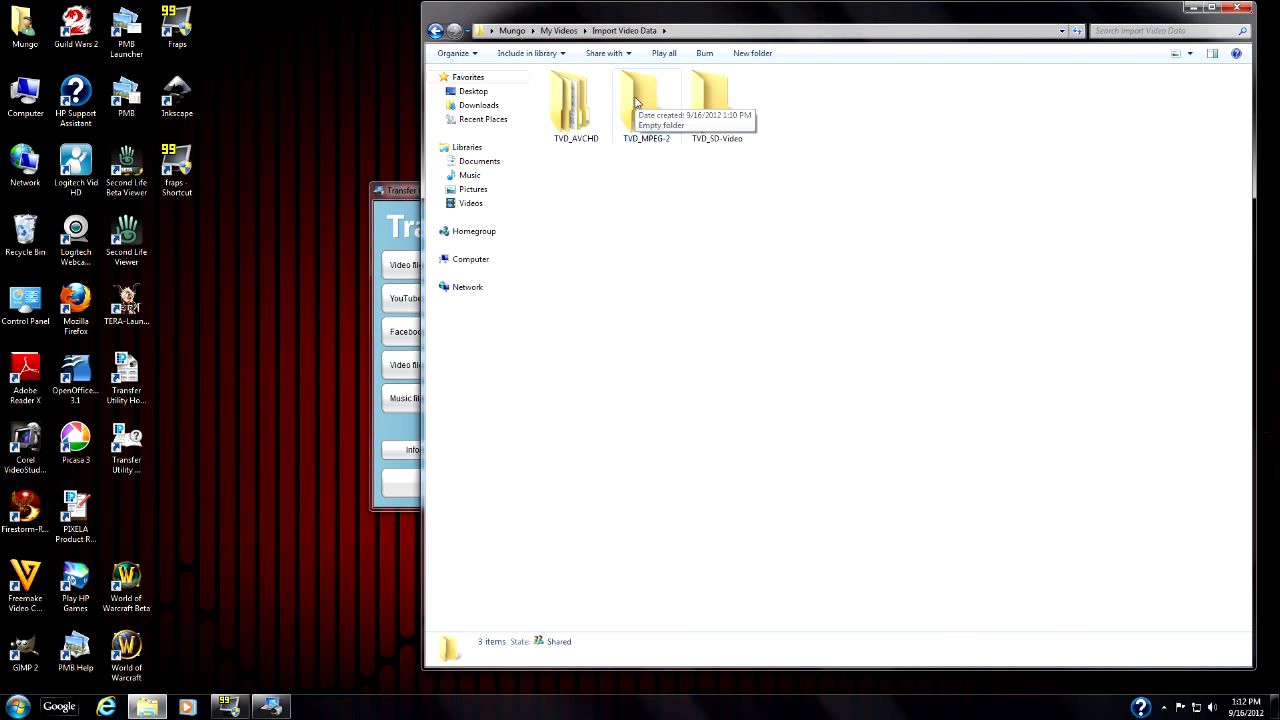
pyautogui.moveTo(670, 160)
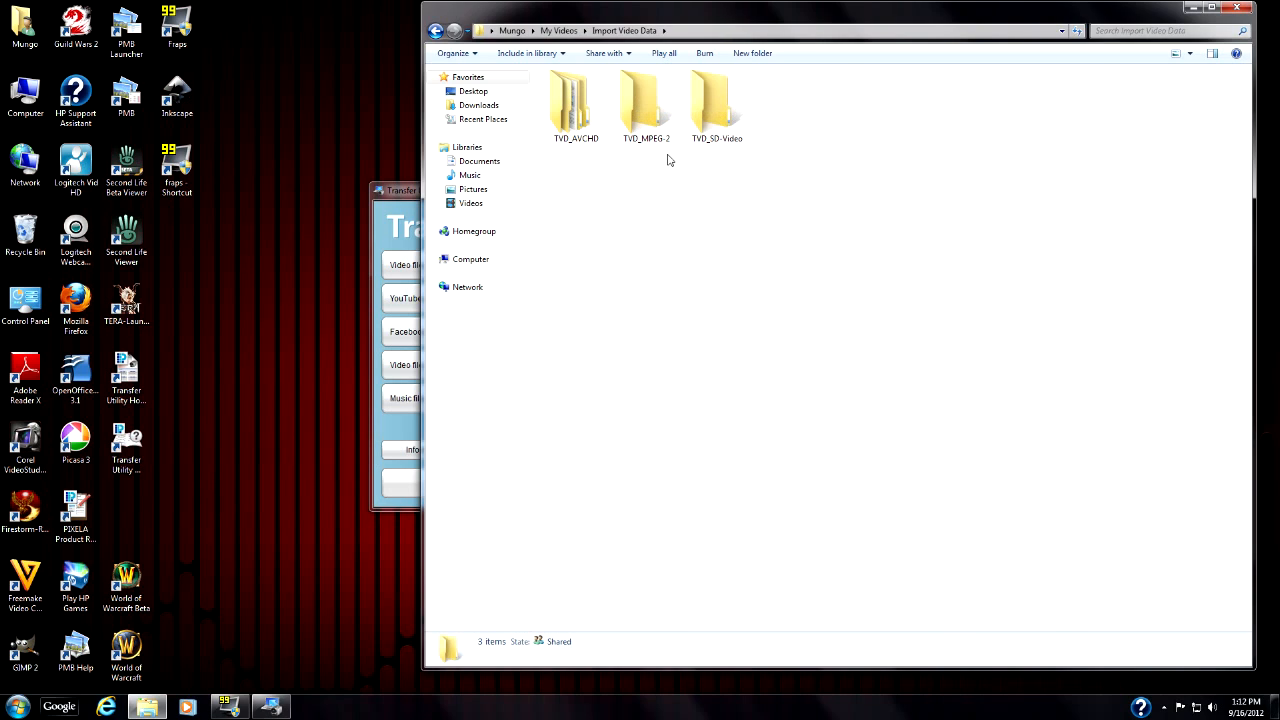
pyautogui.click(646, 105)
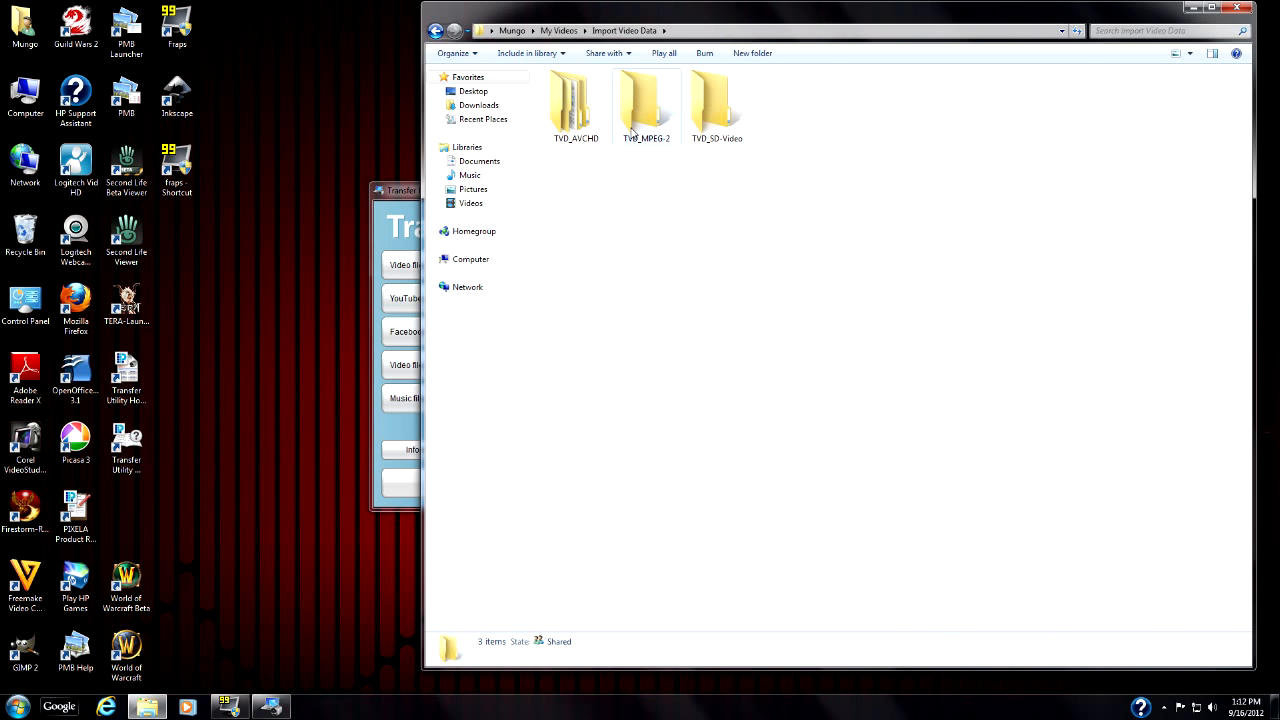
pyautogui.moveTo(645, 110)
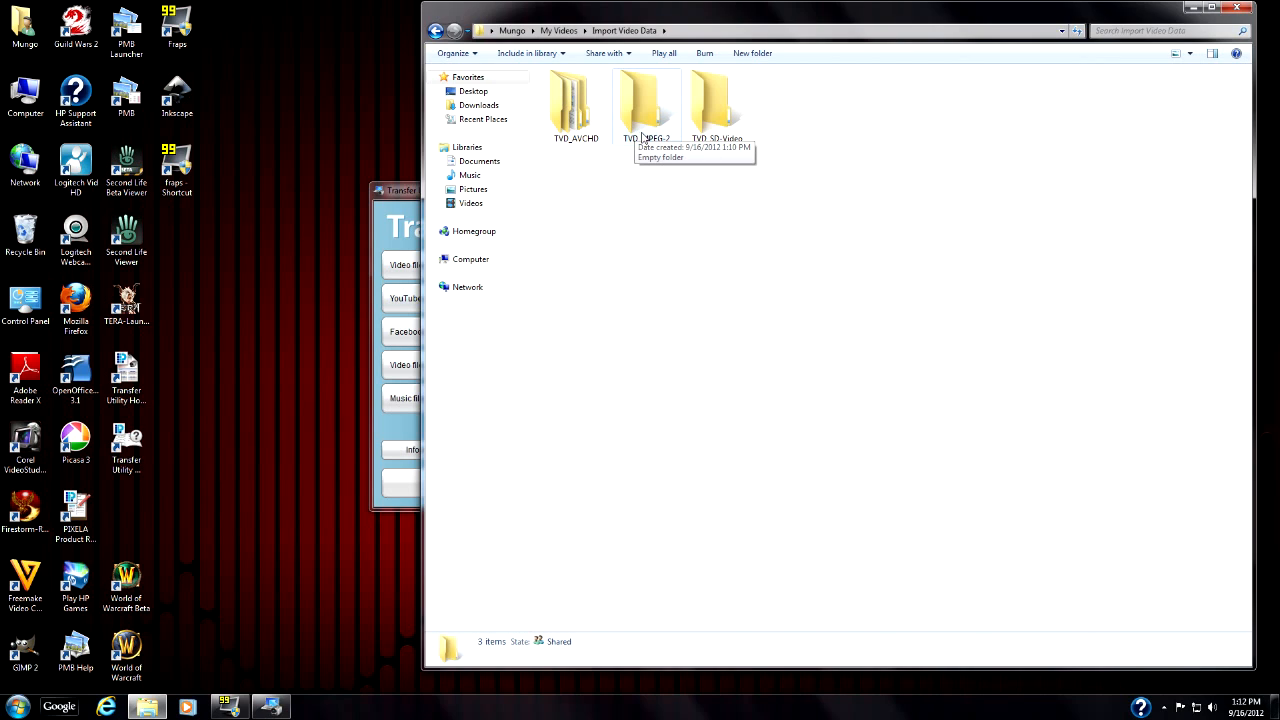
pyautogui.moveTo(657, 117)
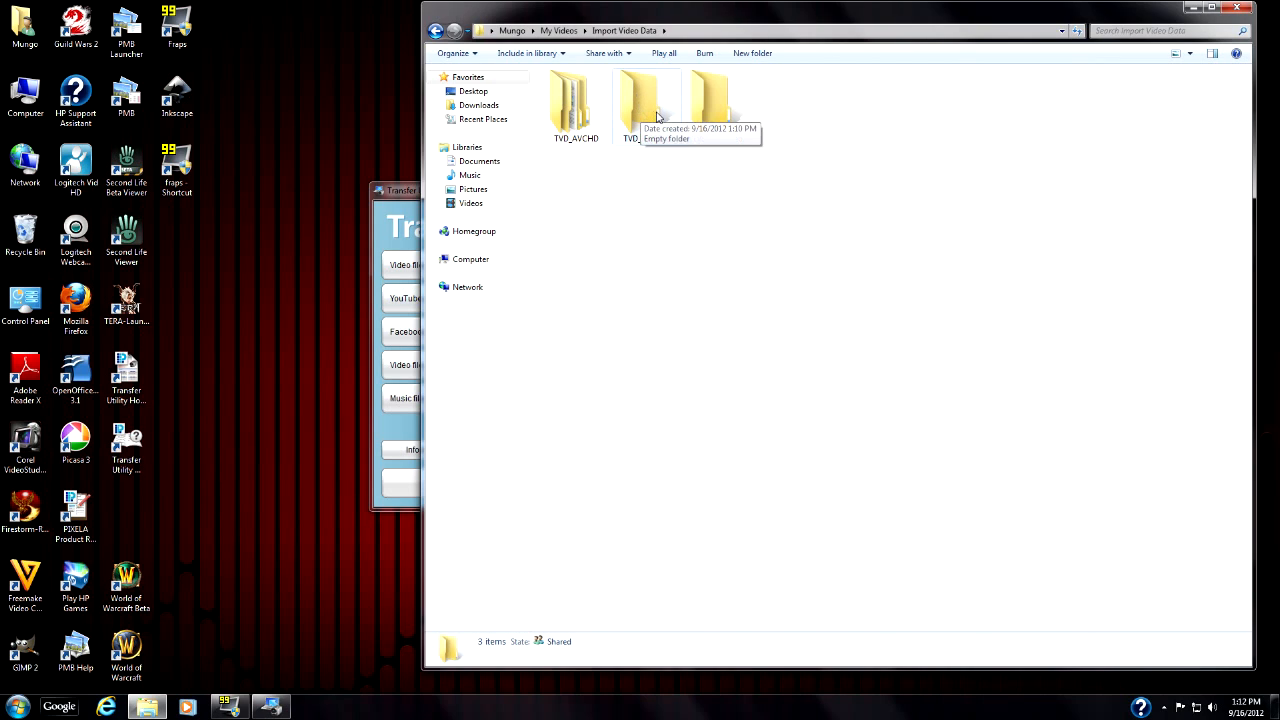
pyautogui.moveTo(718, 105)
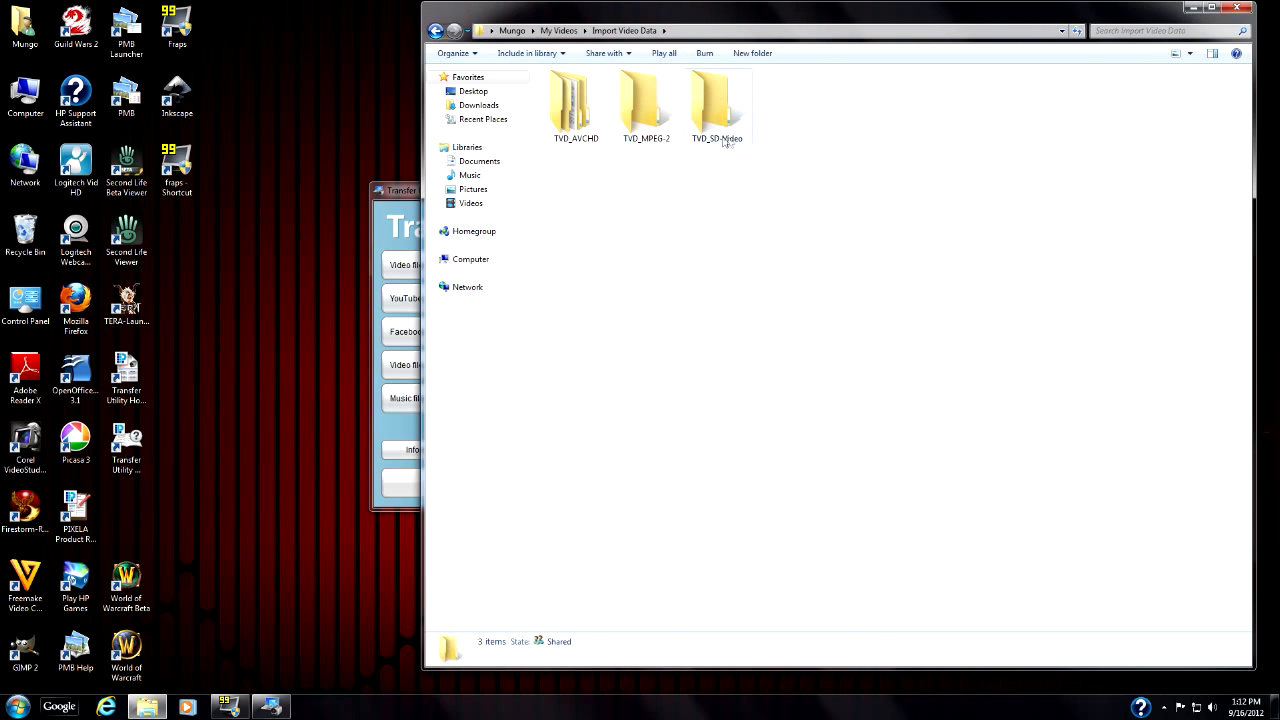
pyautogui.moveTo(715, 105)
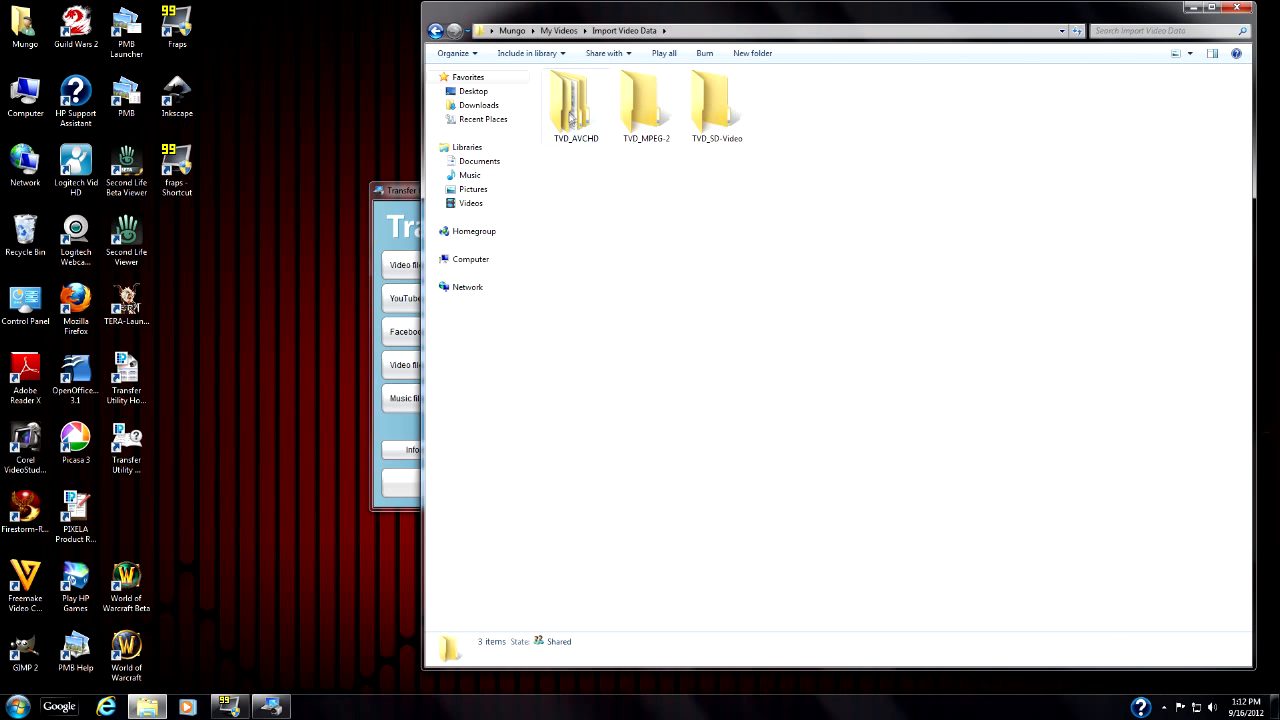
# Drill into TVD_AVCHD > 20120916 and select the 20120916_1 folder
pyautogui.doubleClick(575, 100)
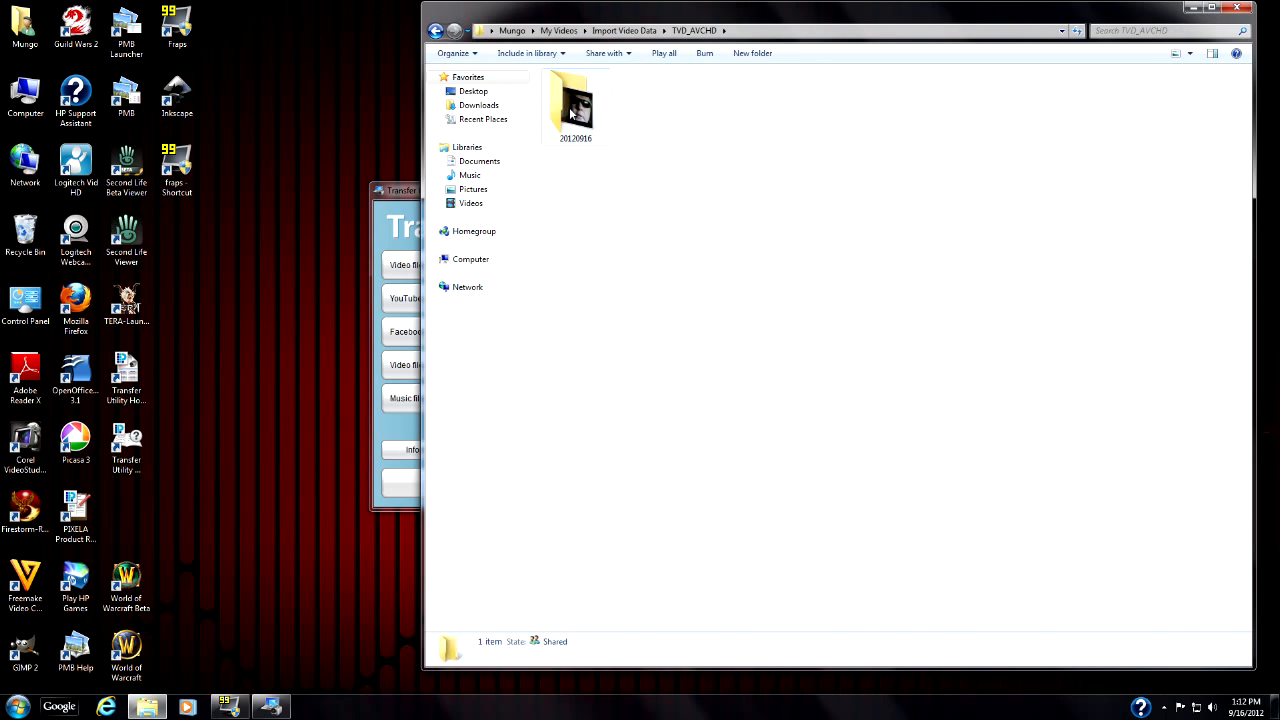
pyautogui.doubleClick(575, 105)
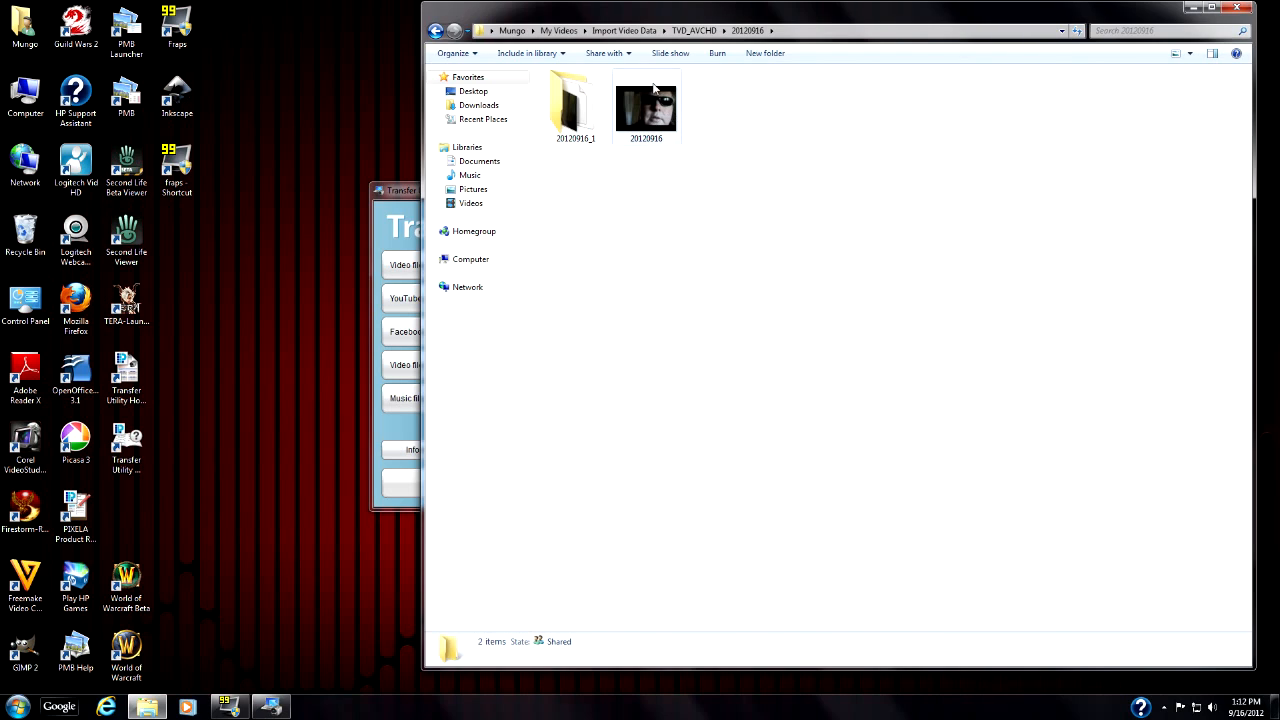
pyautogui.click(646, 108)
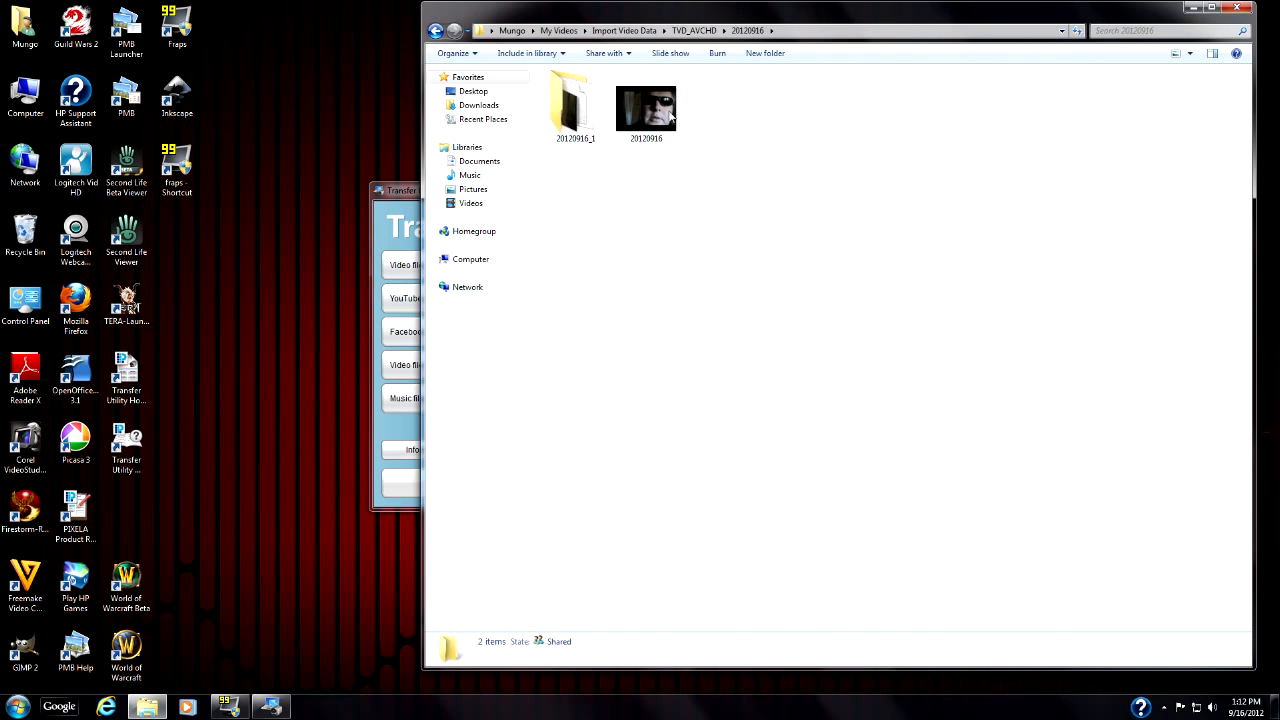
pyautogui.click(646, 107)
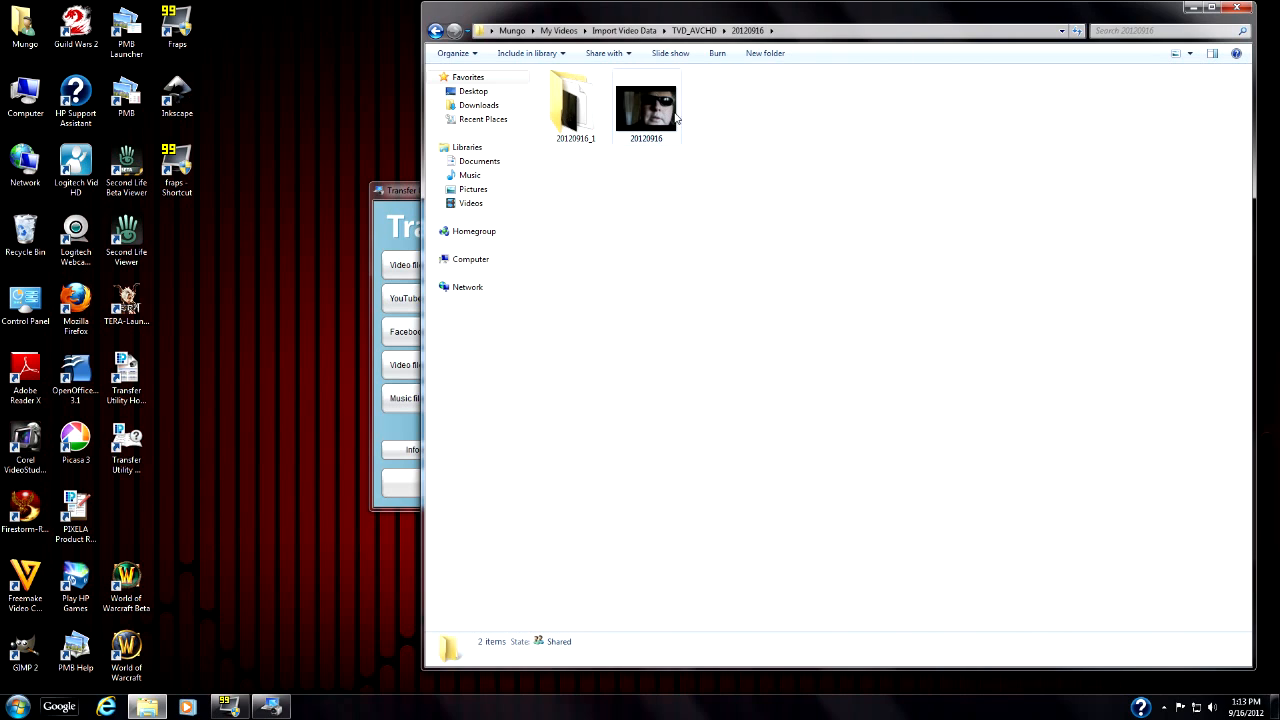
pyautogui.moveTo(655, 118)
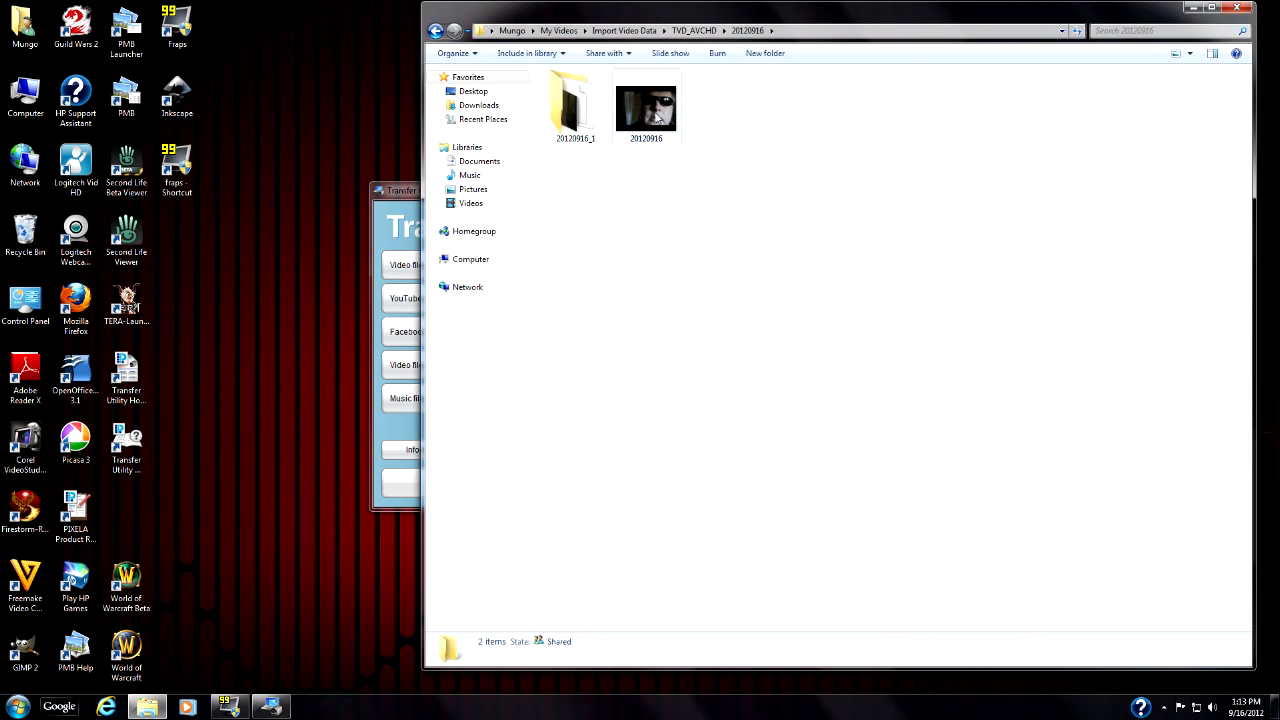
pyautogui.click(575, 100)
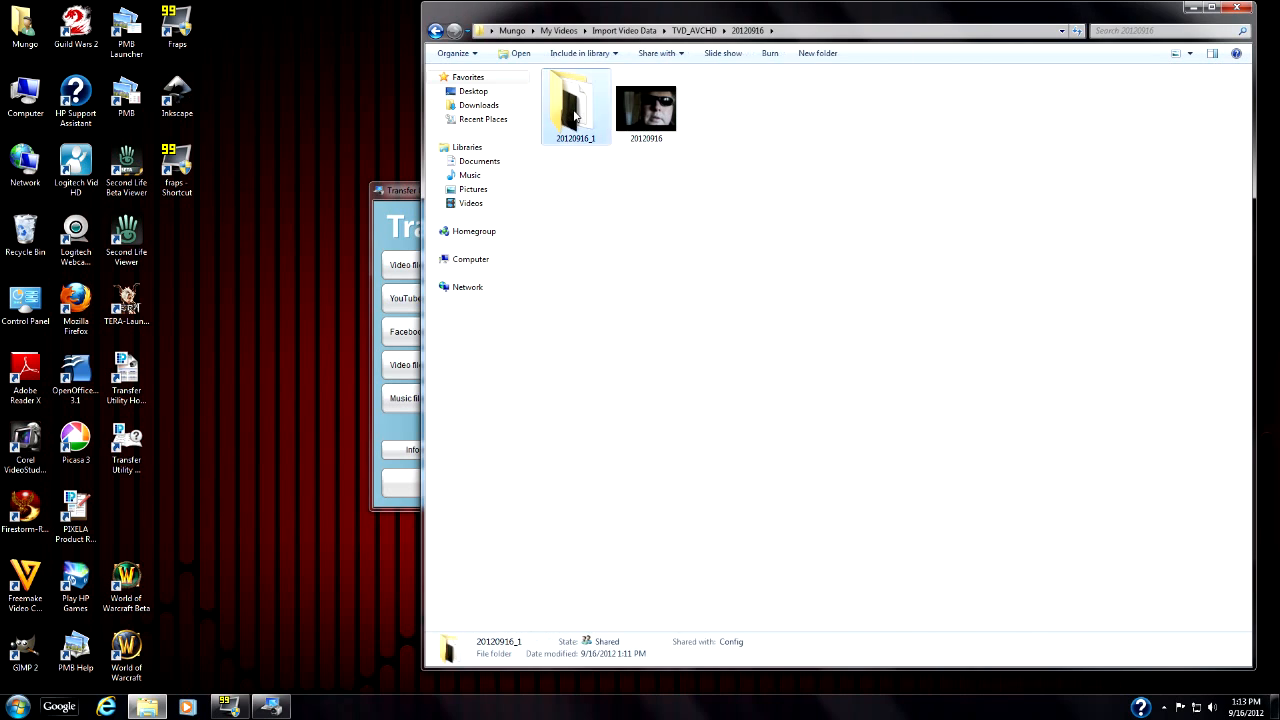
pyautogui.doubleClick(575, 105)
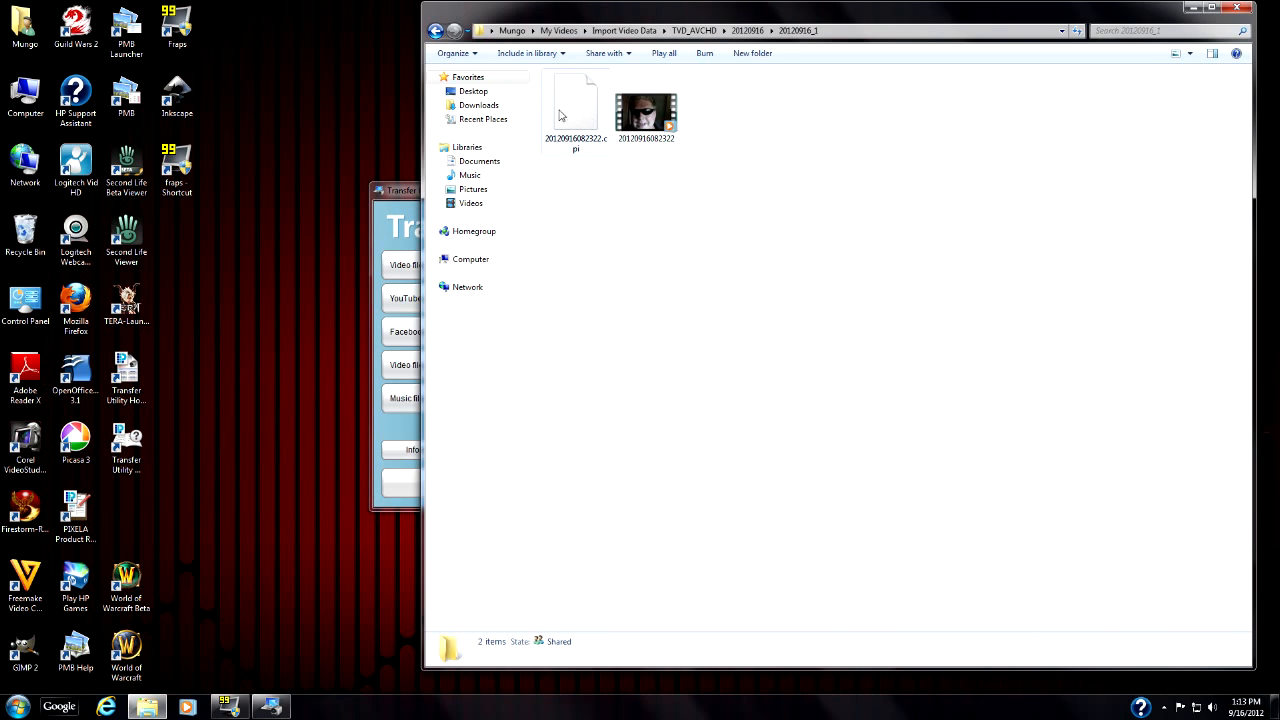
pyautogui.moveTo(589, 107)
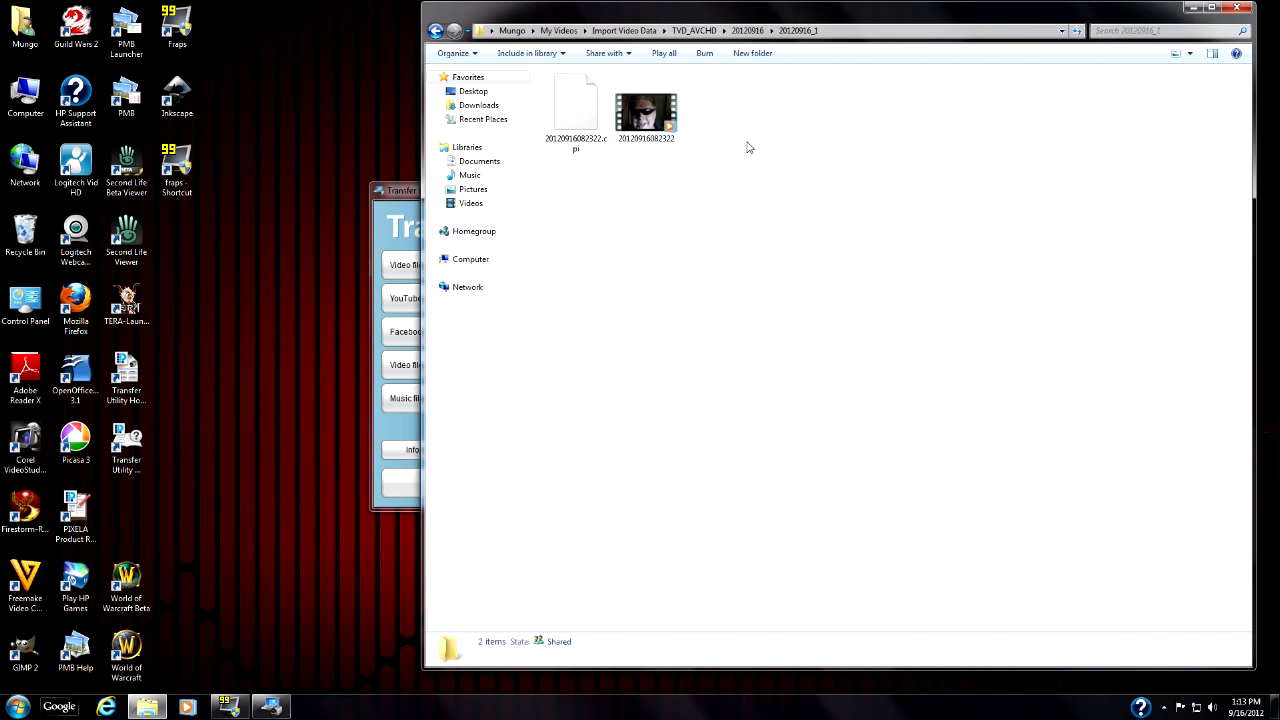
pyautogui.moveTo(762, 145)
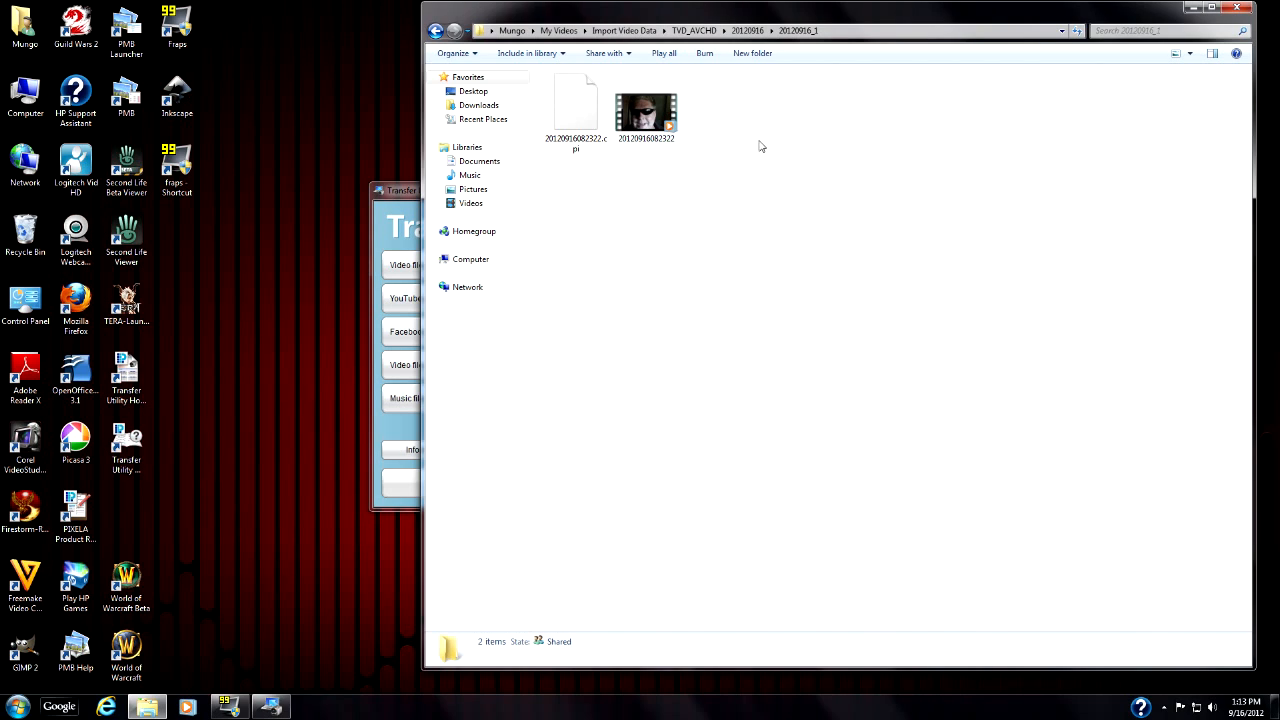
pyautogui.moveTo(687, 107)
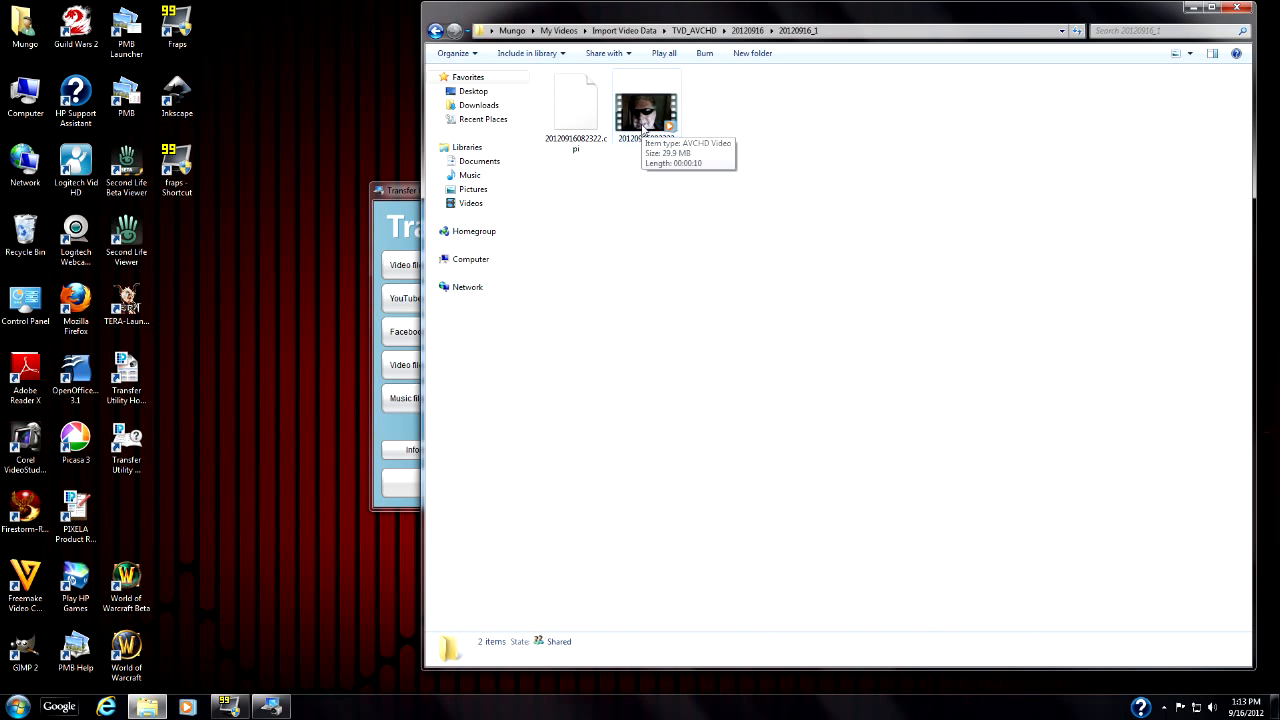
pyautogui.click(646, 108)
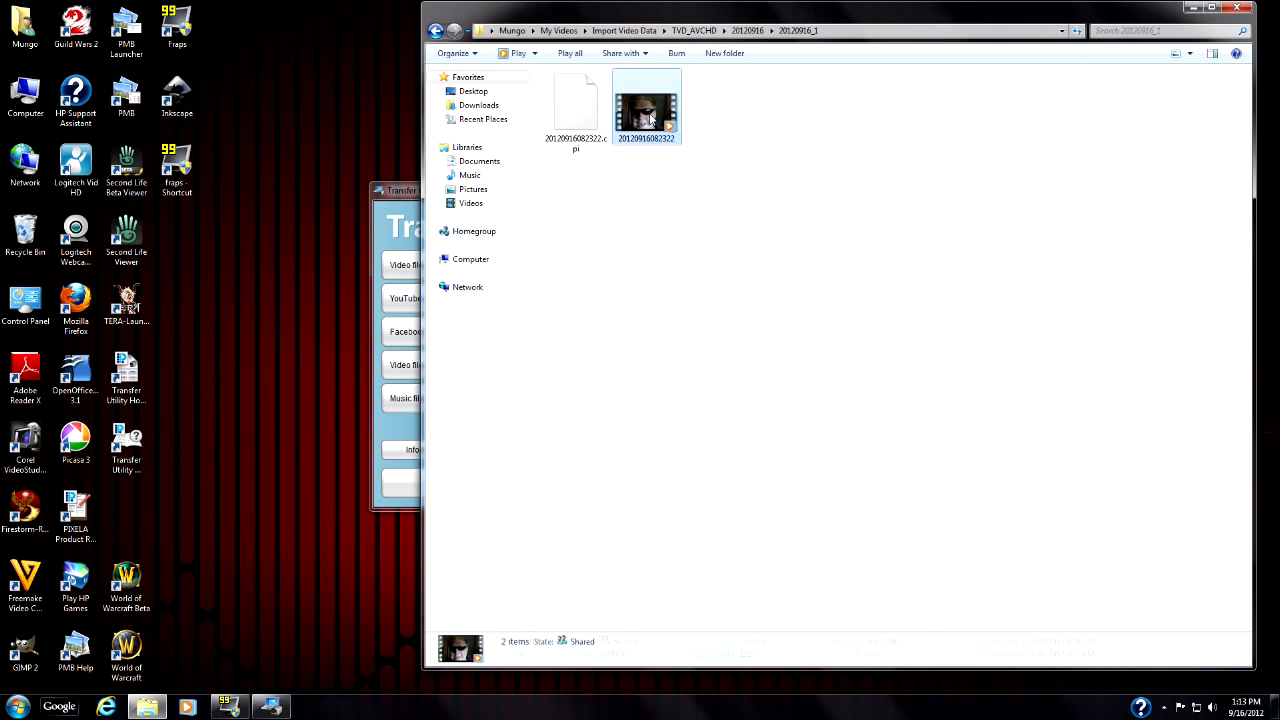
pyautogui.click(646, 107)
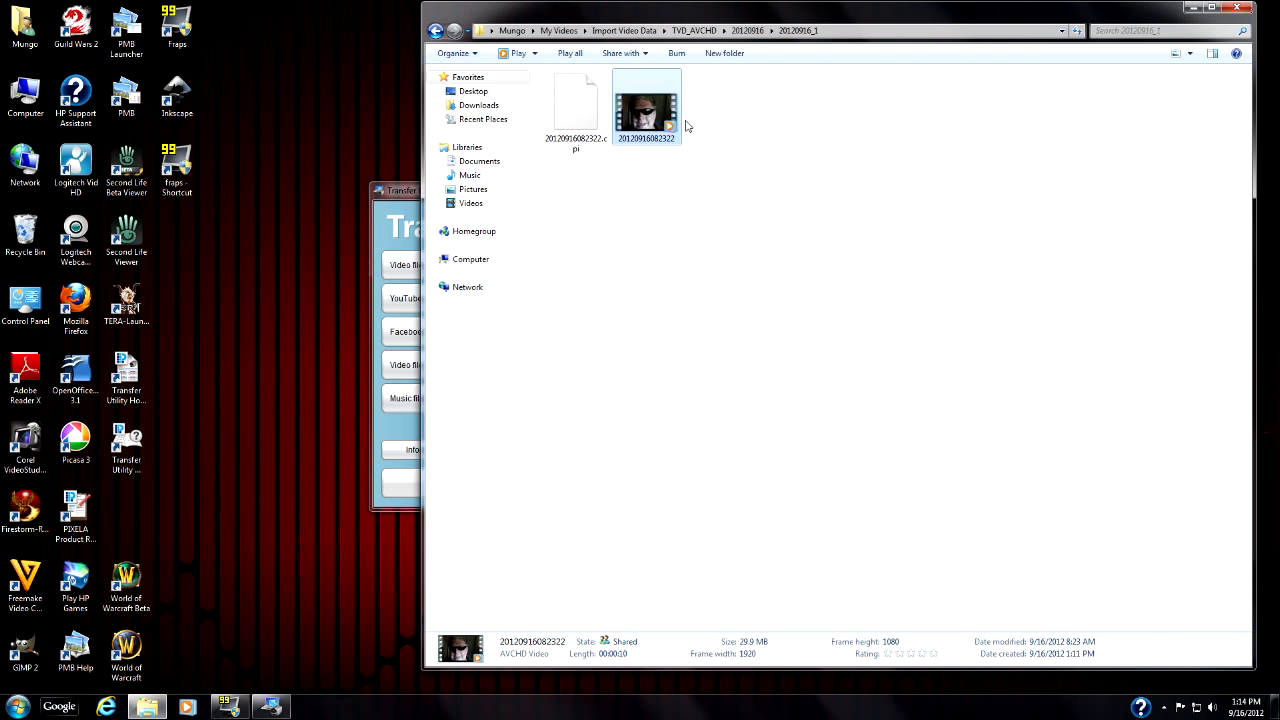
pyautogui.moveTo(622, 107)
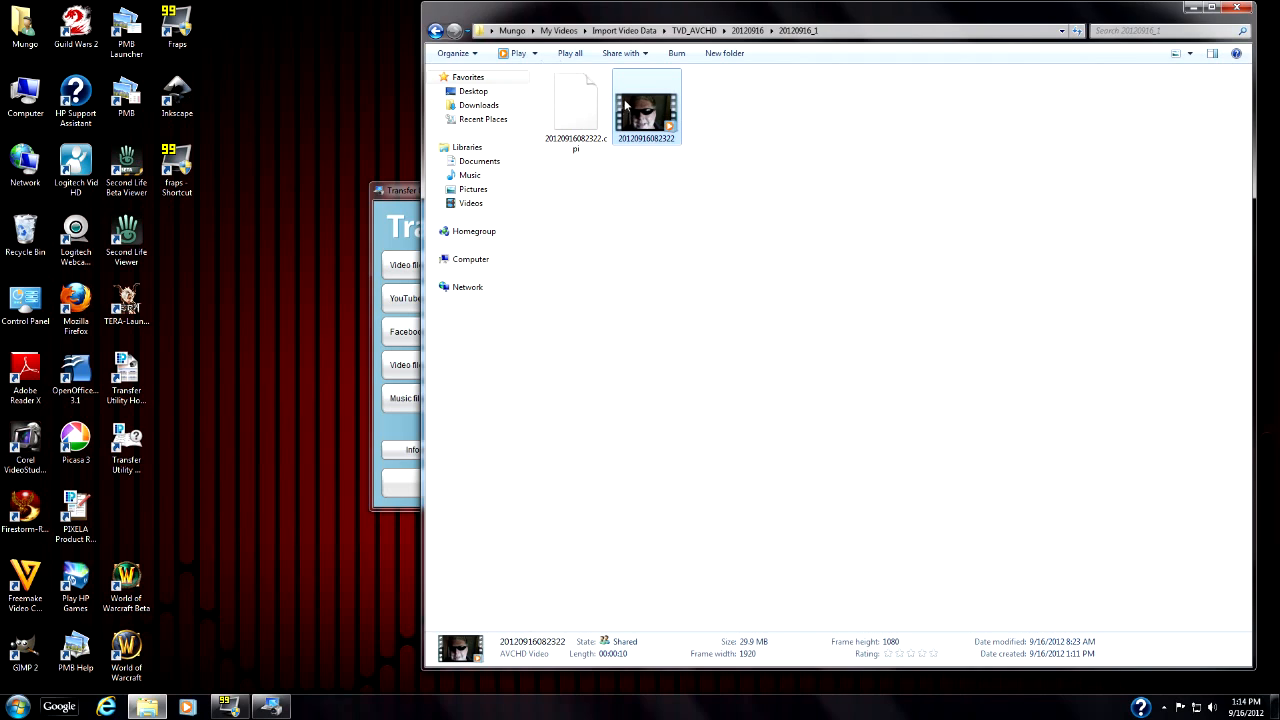
pyautogui.moveTo(660, 110)
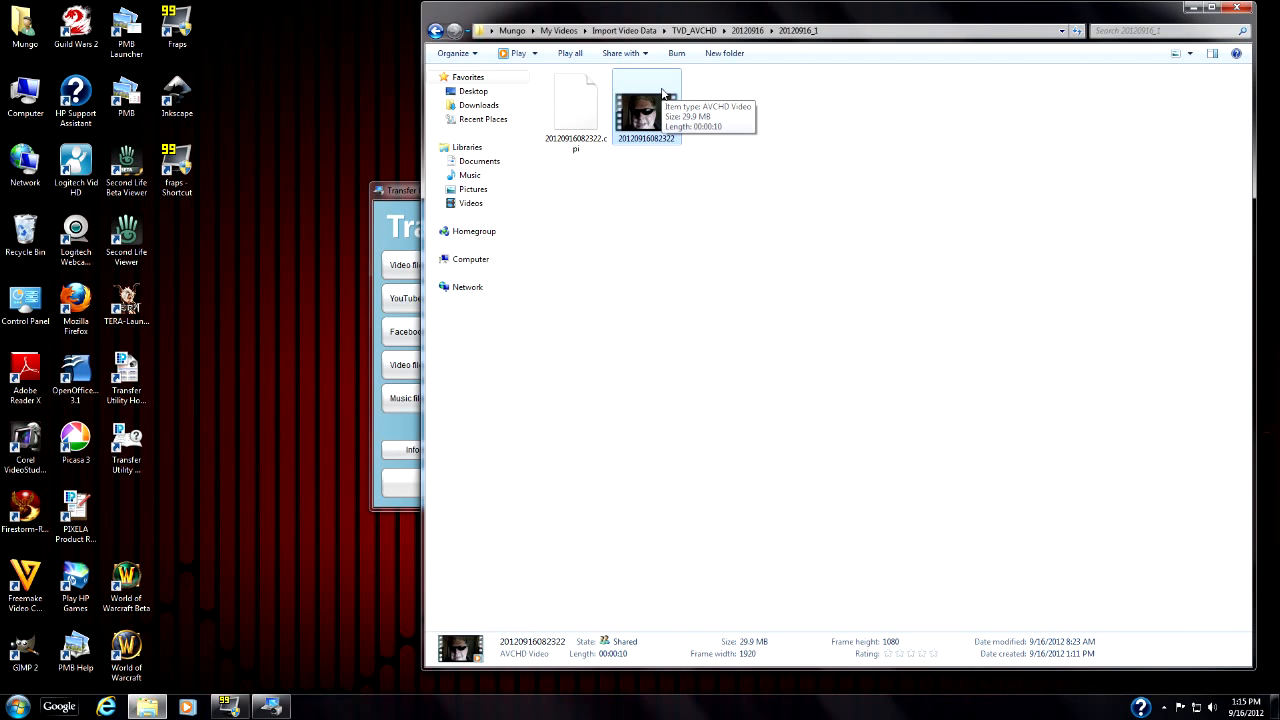
pyautogui.moveTo(858, 235)
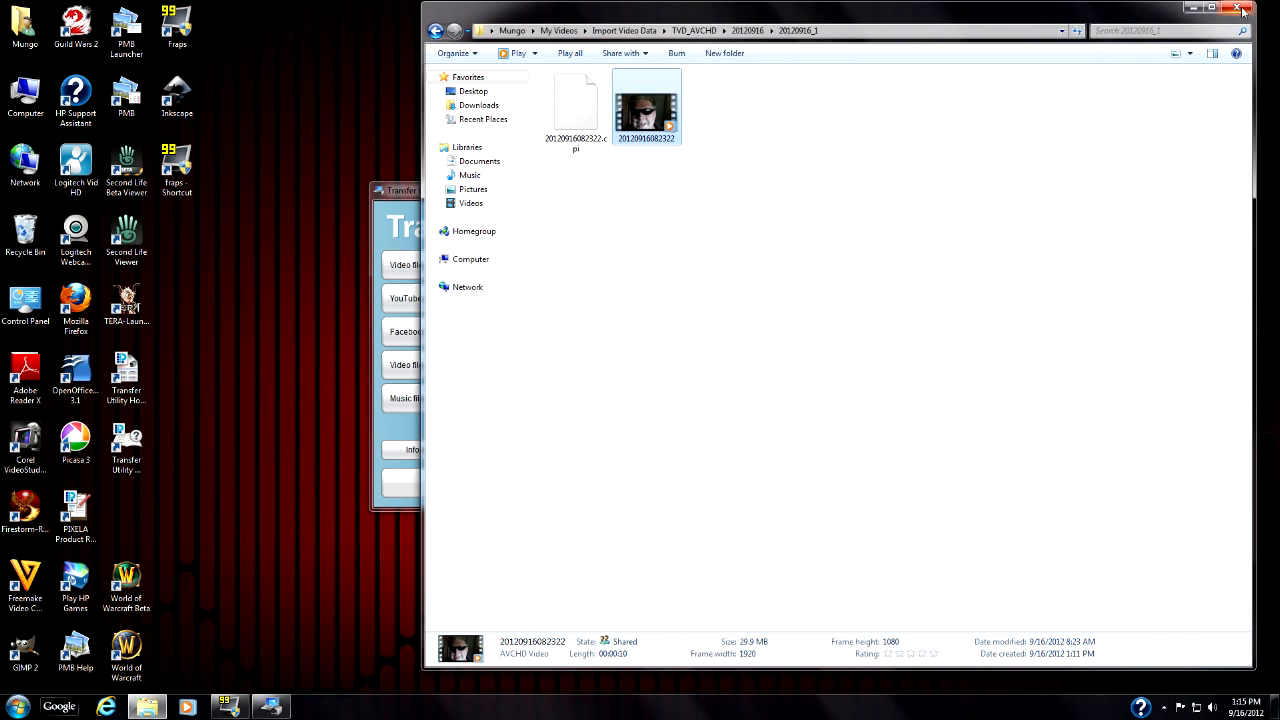
pyautogui.moveTo(1245, 13)
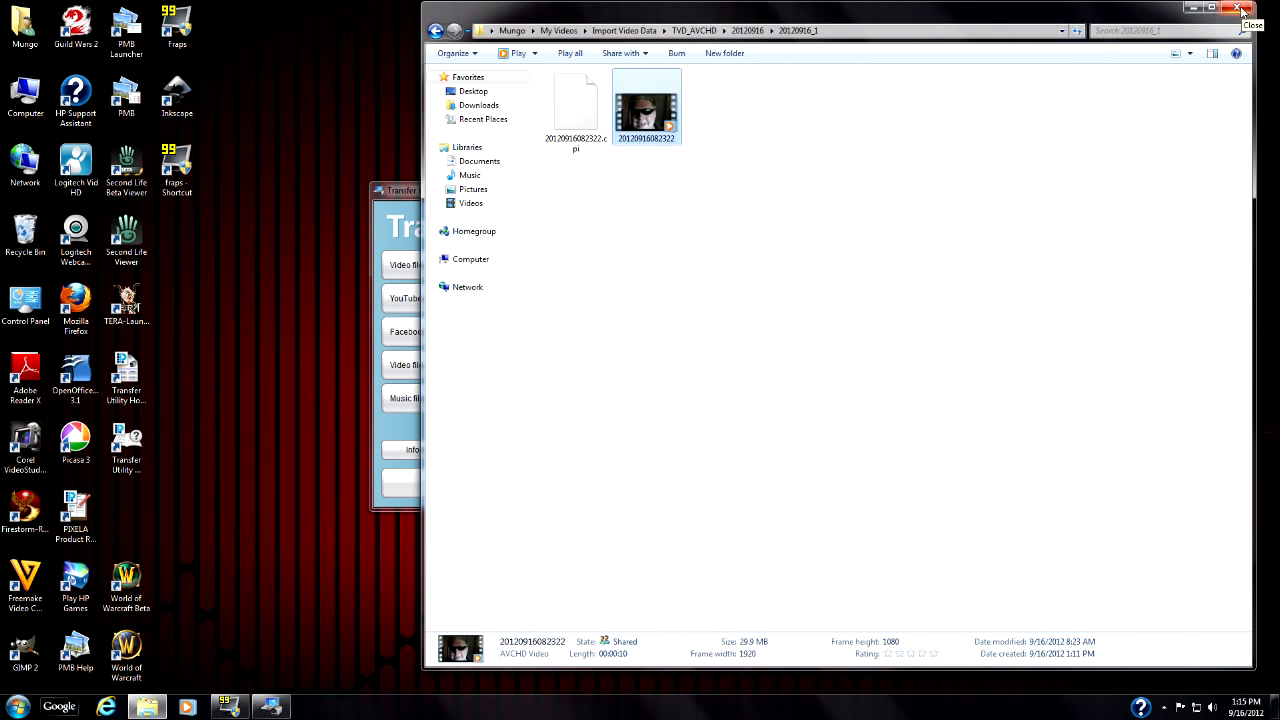